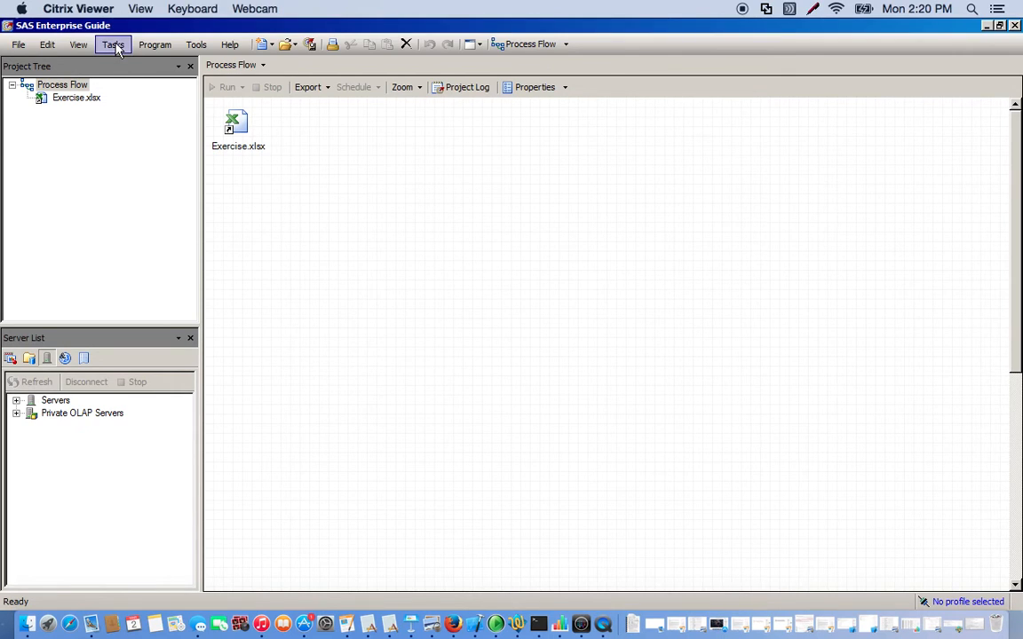
- Browse the catalogue of data tasks from the Tasks menu
left_click(114, 44)
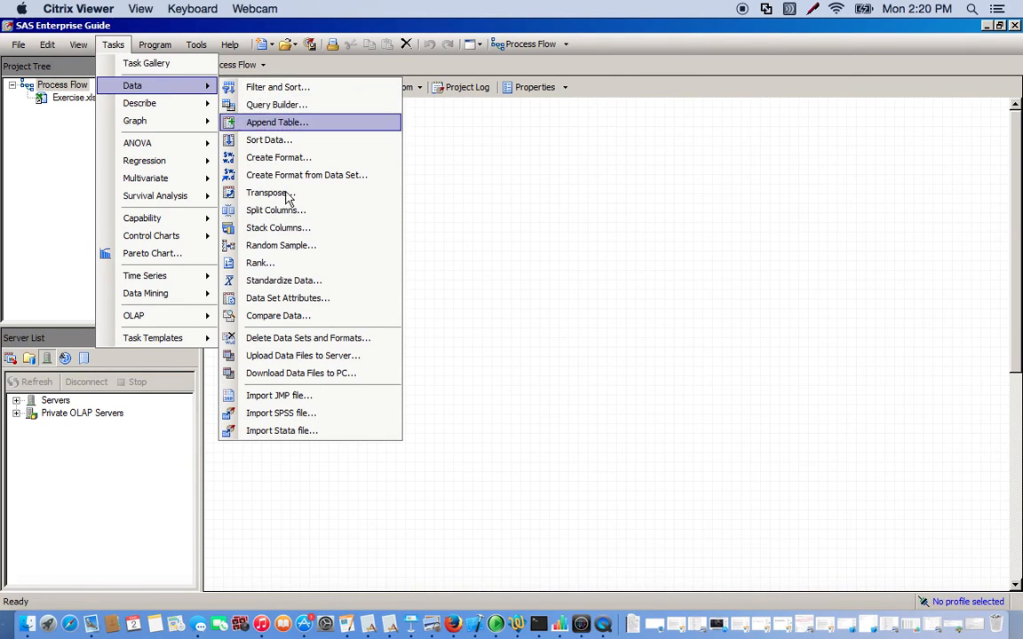
mouse_move(277, 156)
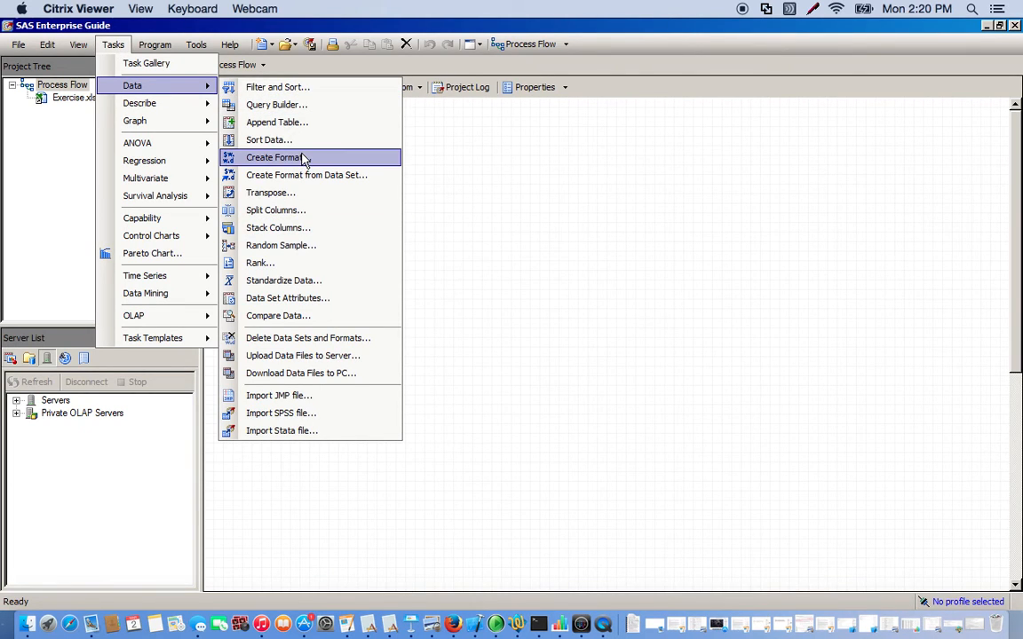
mouse_move(309, 121)
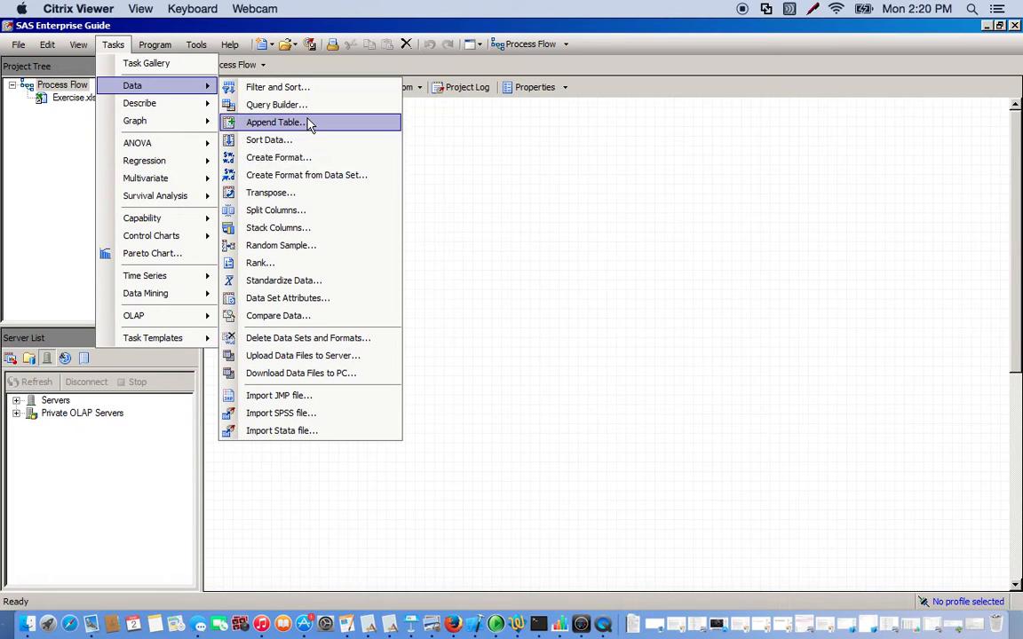
mouse_move(293, 210)
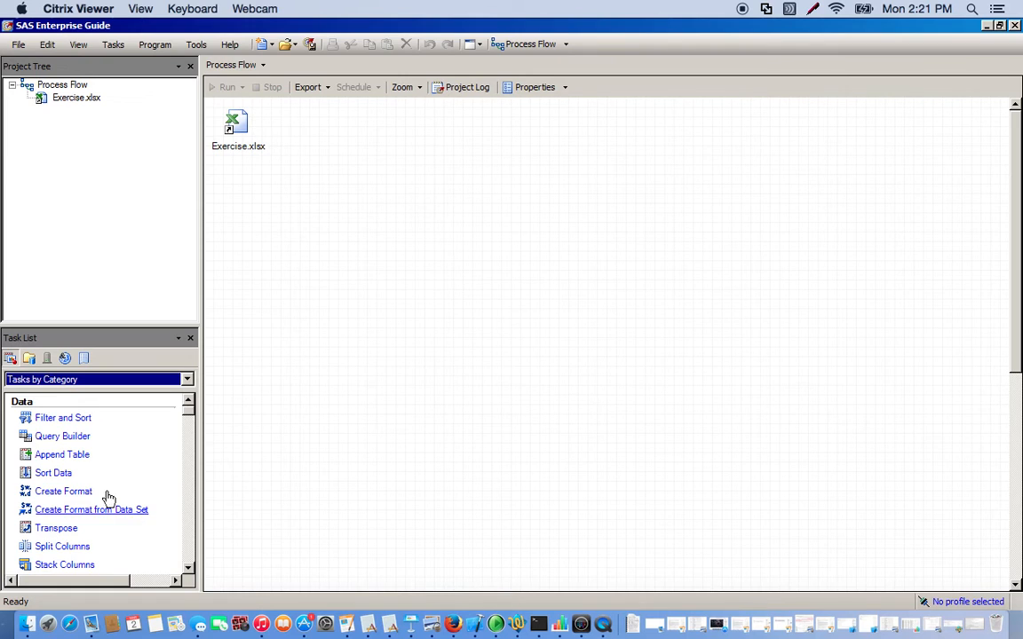
mouse_move(150, 479)
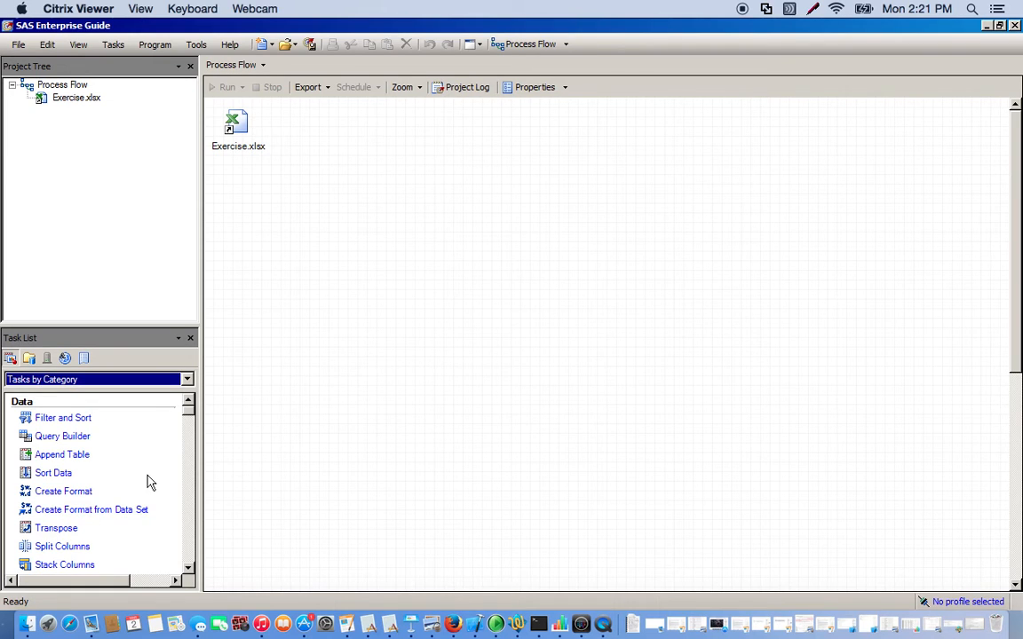
mouse_move(32, 238)
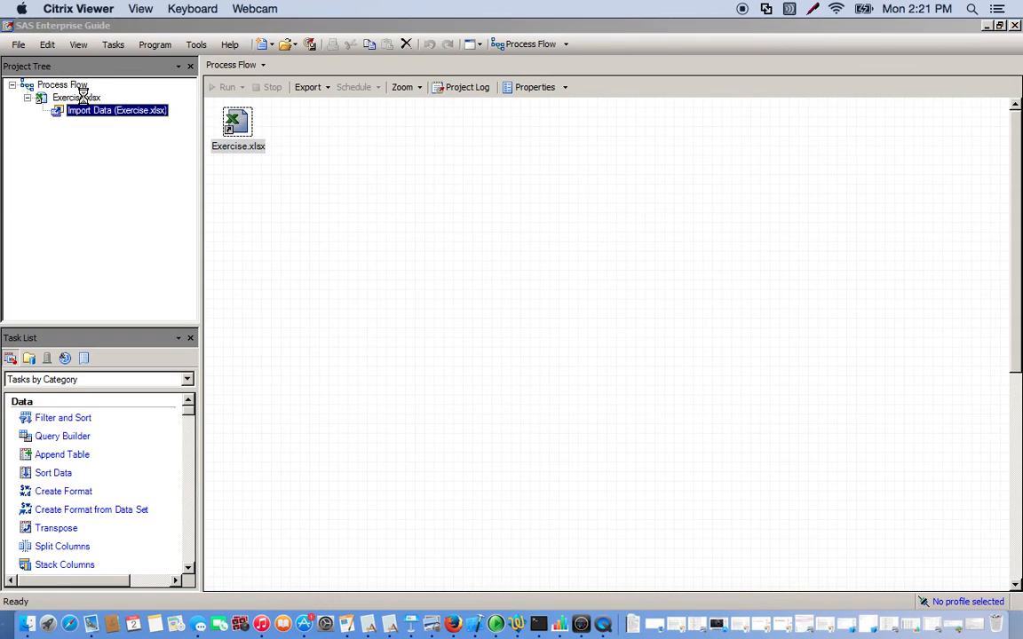
- Reopen the Exercise.xlsx import and advance past the Phones worksheet to the field attributes
double_click(117, 110)
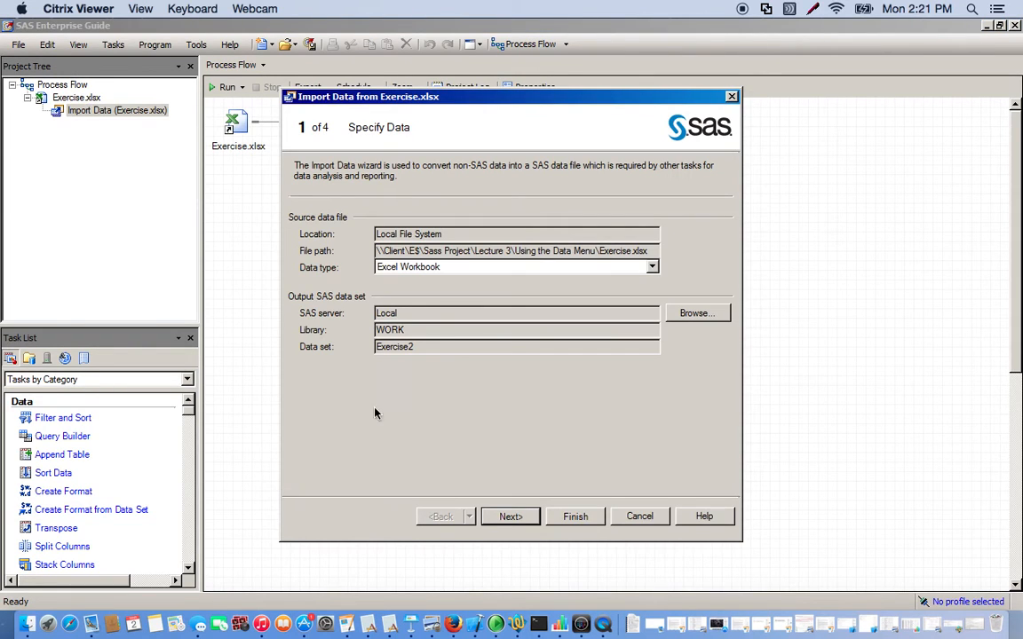
left_click(510, 515)
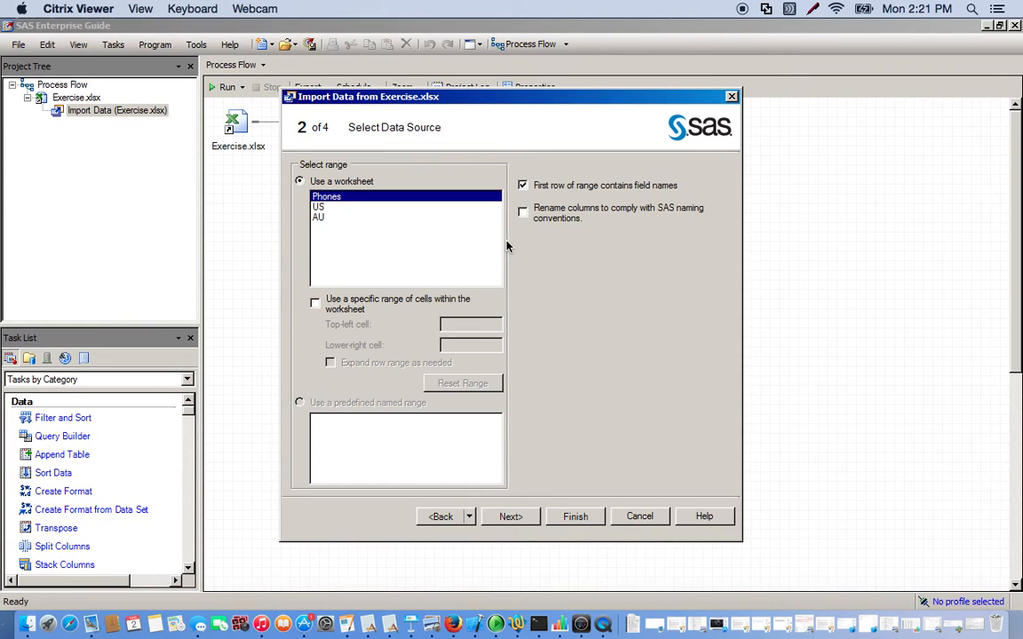
mouse_move(511, 515)
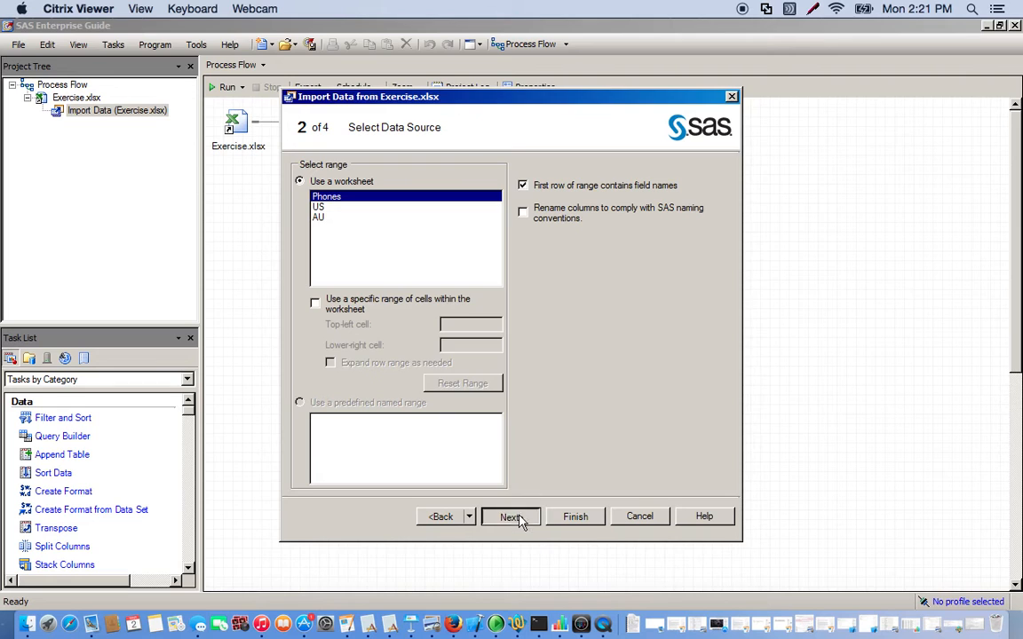
left_click(509, 516)
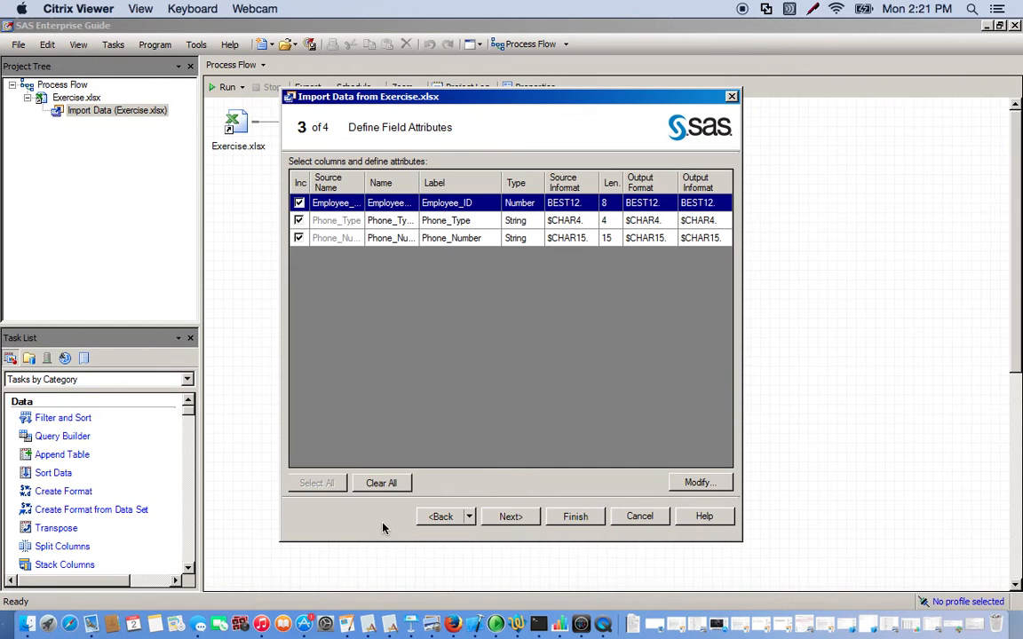
- Save the import output over the existing WORK.PHONES data set and finish the import
left_click(440, 514)
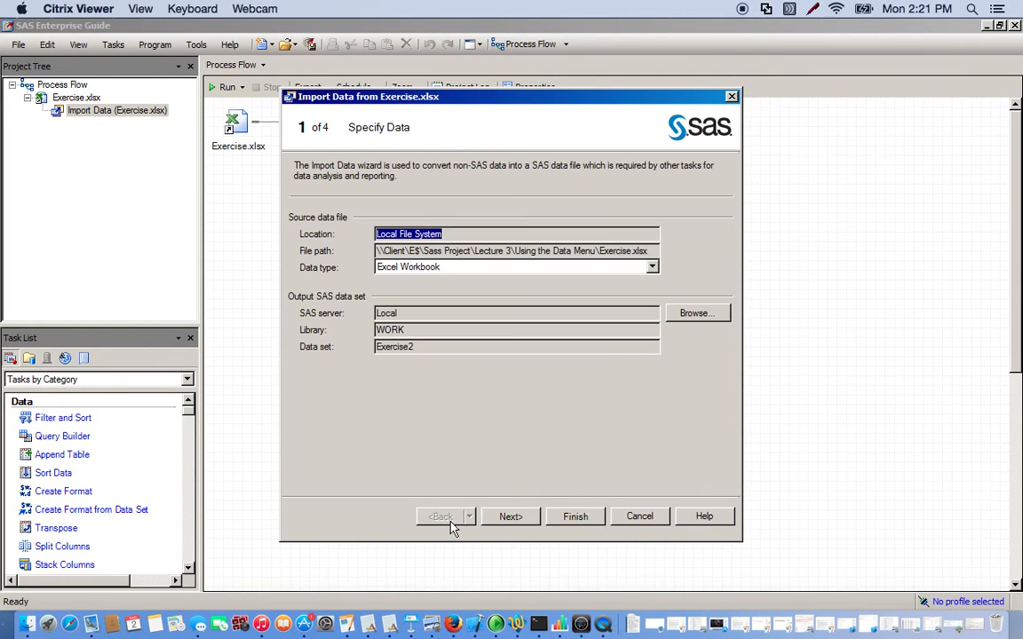
mouse_move(692, 321)
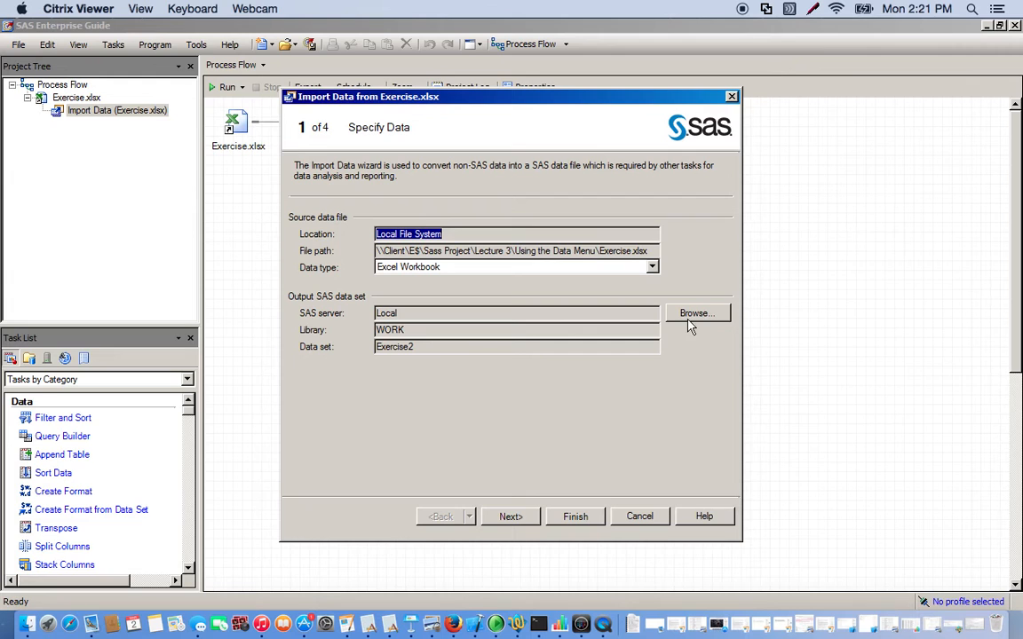
left_click(696, 313)
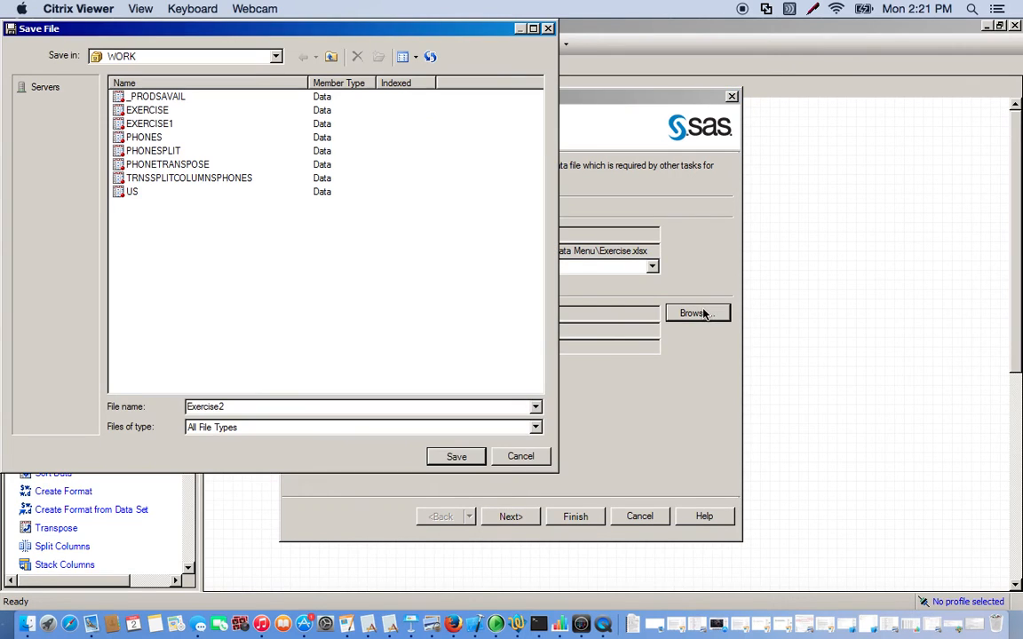
mouse_move(224, 284)
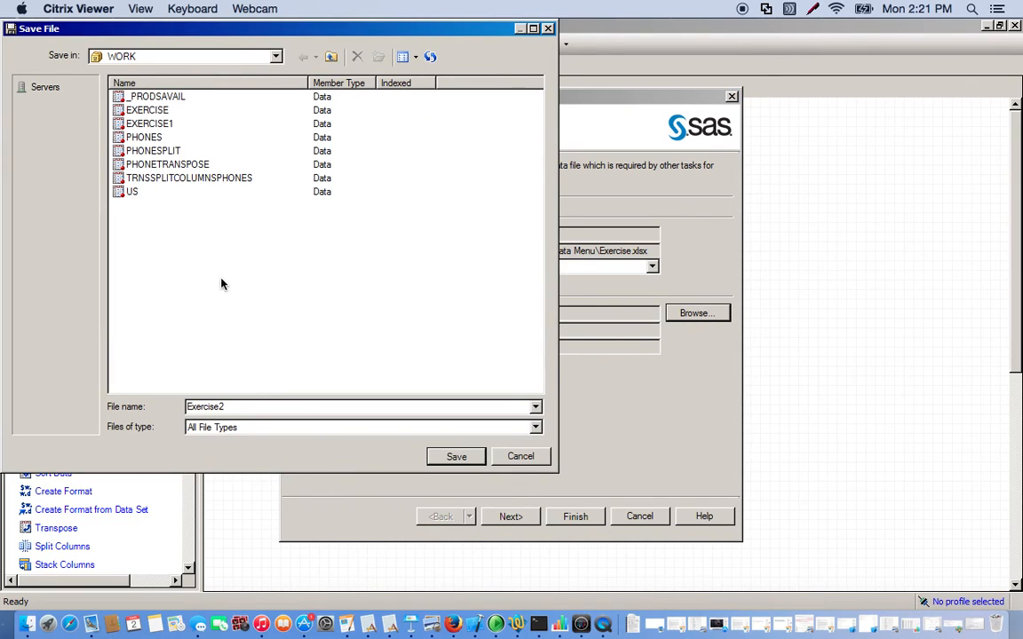
left_click(144, 137)
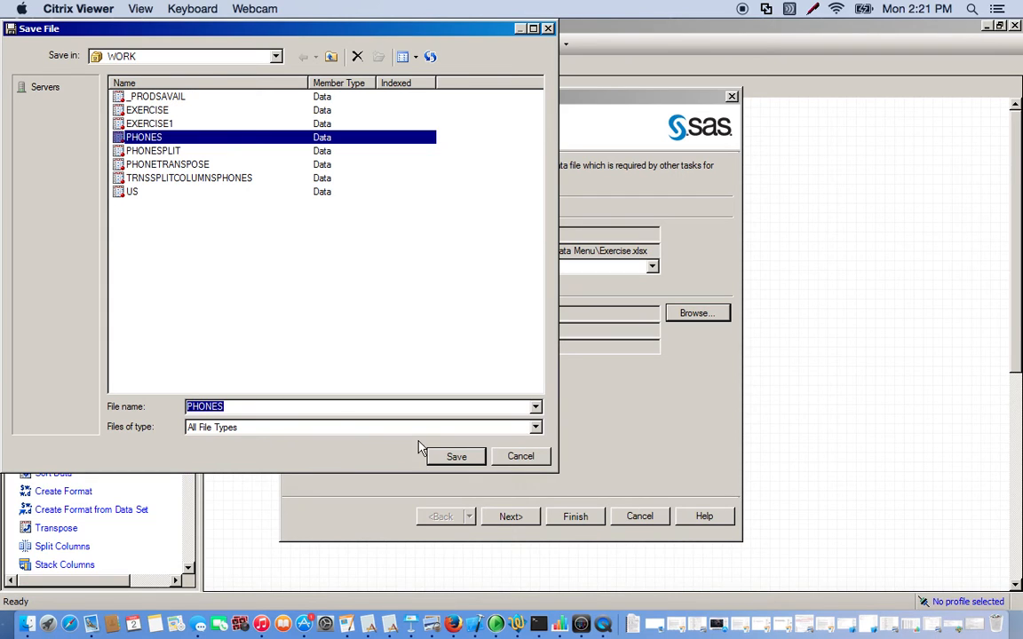
left_click(456, 454)
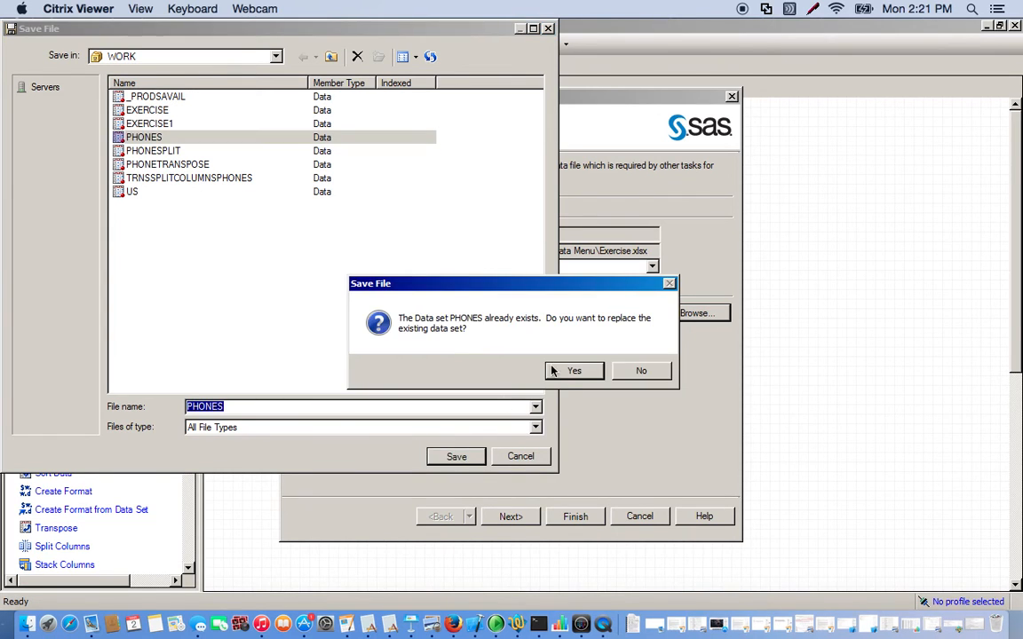
left_click(574, 371)
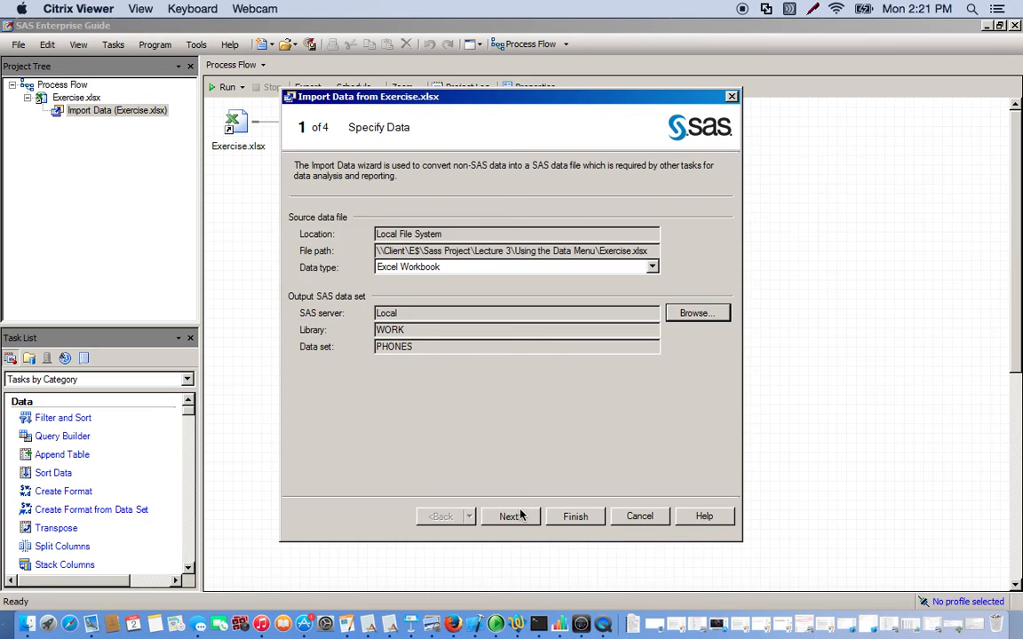
left_click(575, 514)
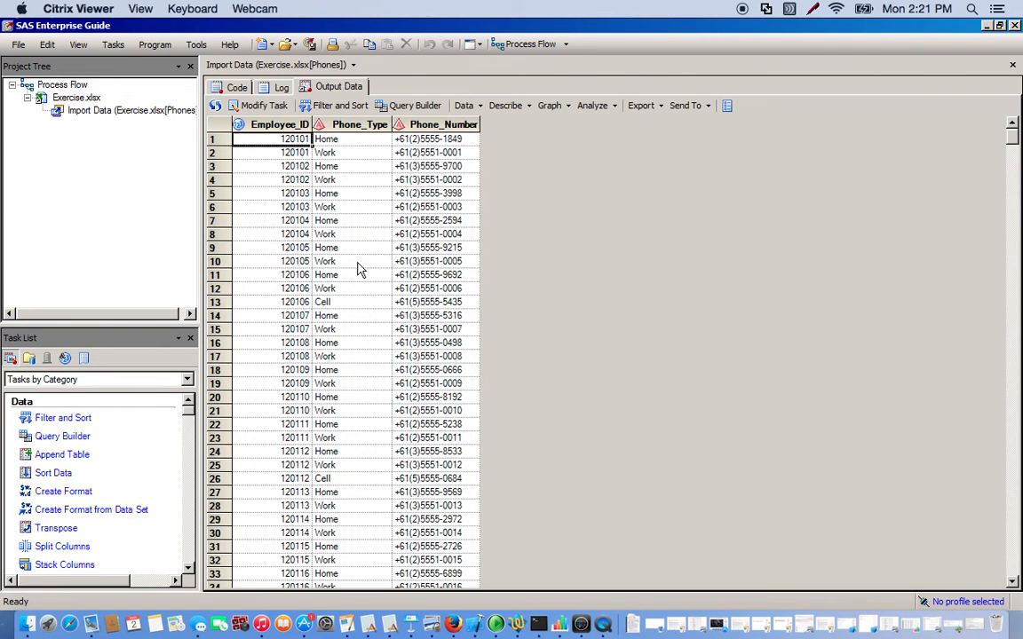
mouse_move(281, 453)
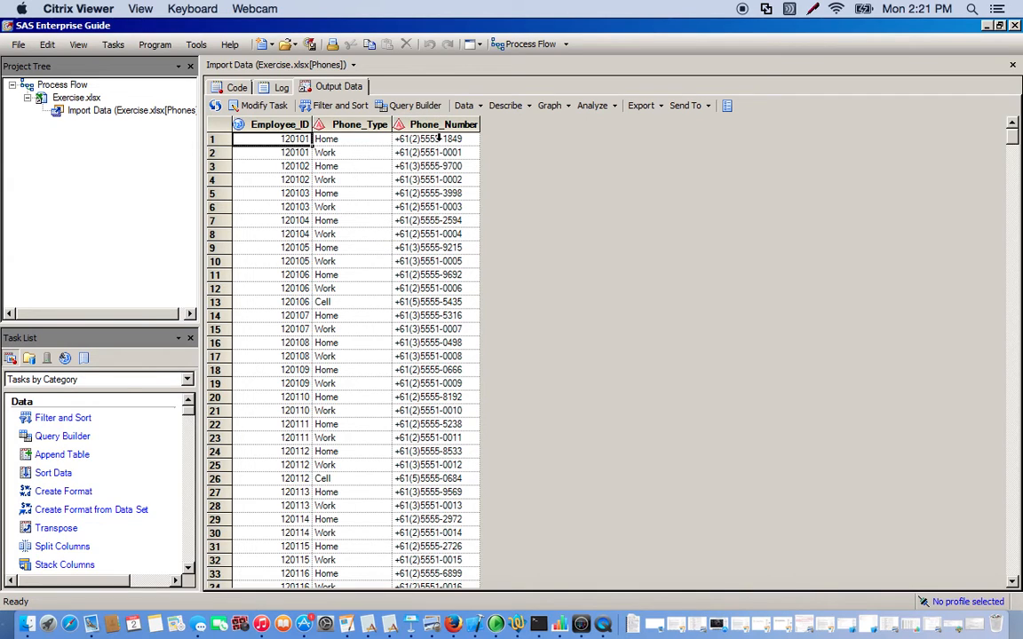
mouse_move(451, 273)
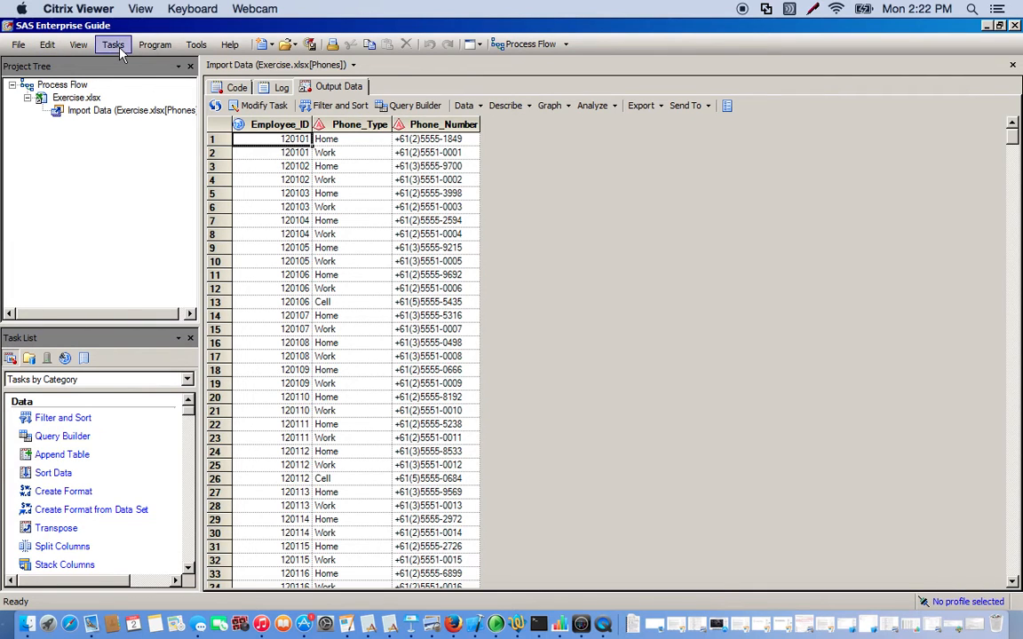
- Start Split Columns on PHONES: split Phone_Number by Phone_Type, grouped by Employee_ID
left_click(113, 44)
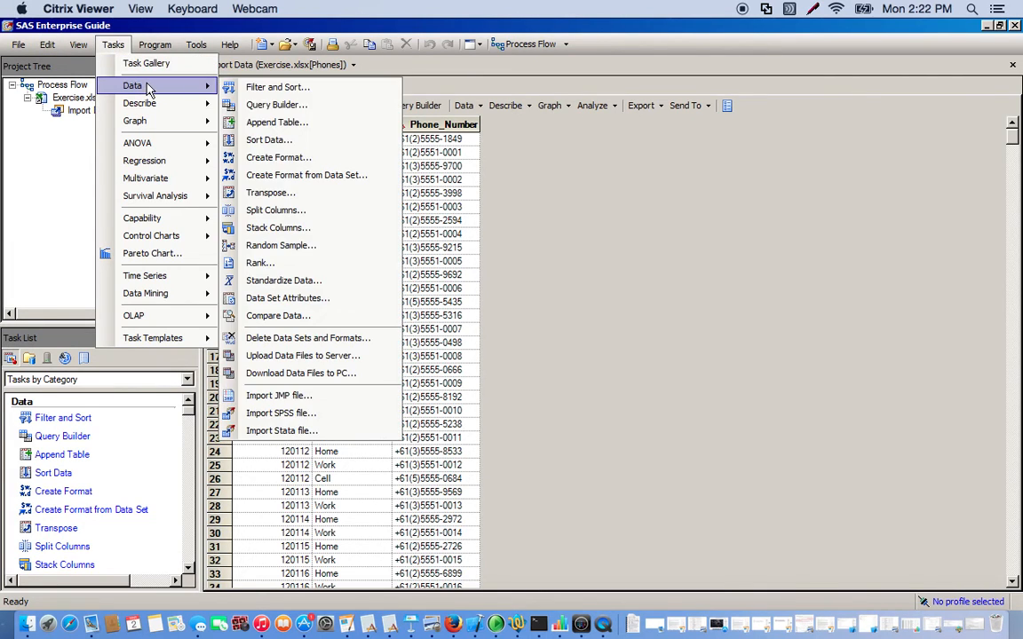
mouse_move(275, 210)
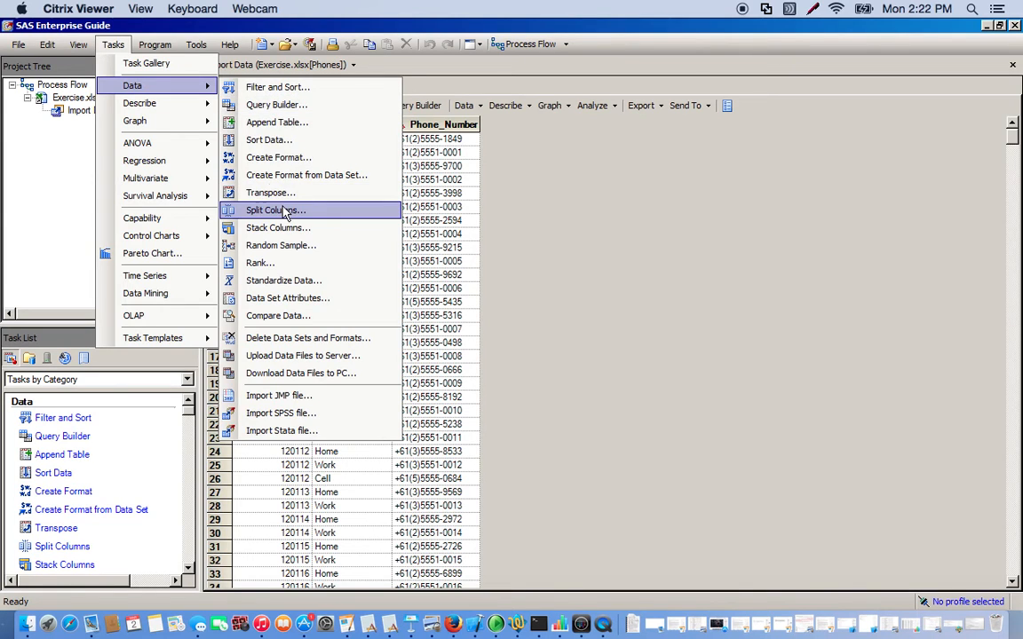
left_click(276, 210)
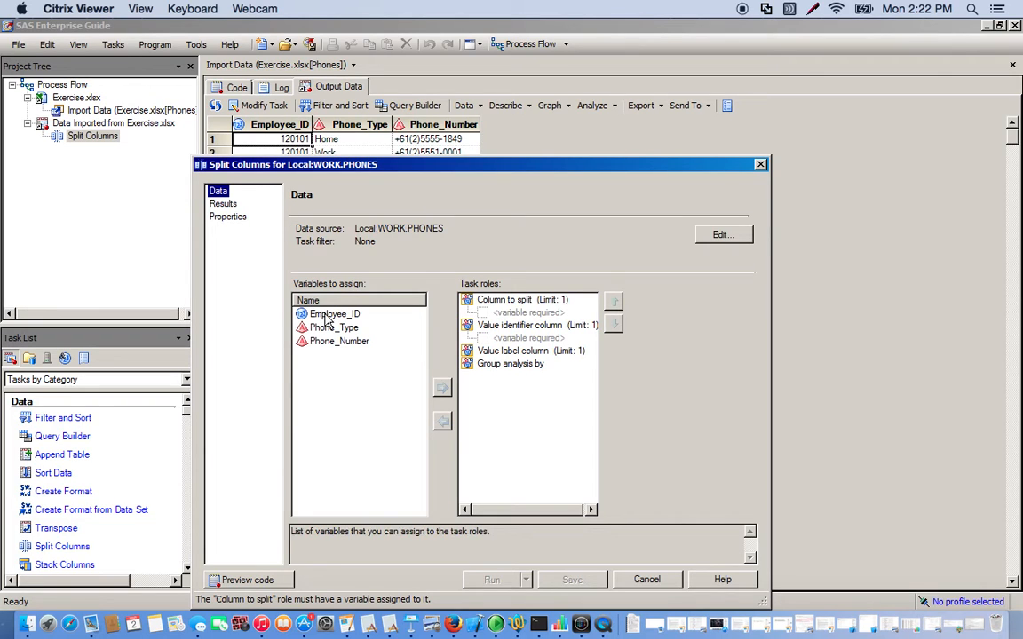
left_click(334, 313)
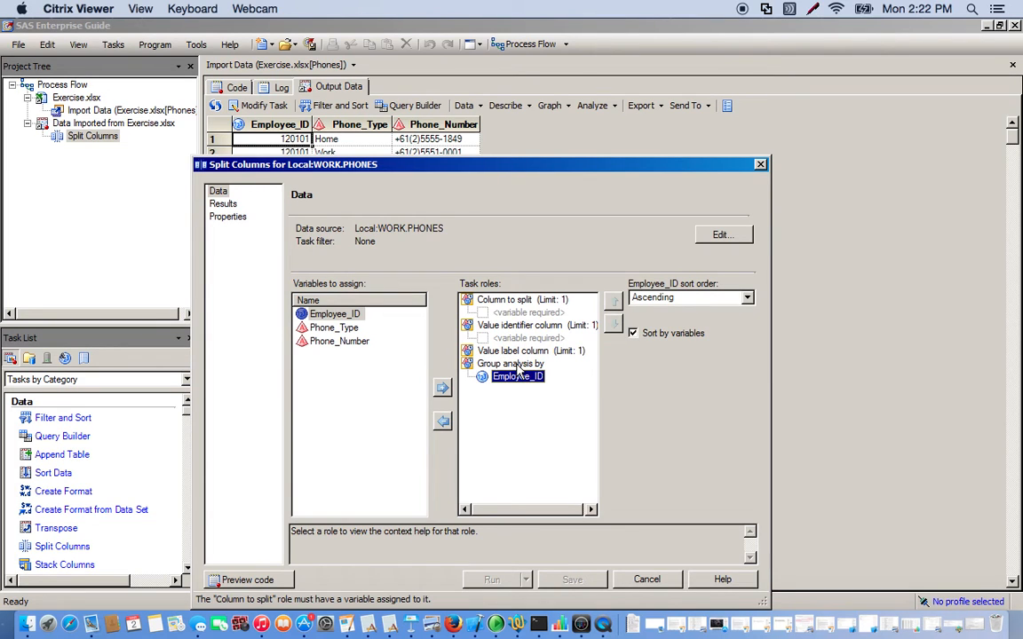
left_click(341, 341)
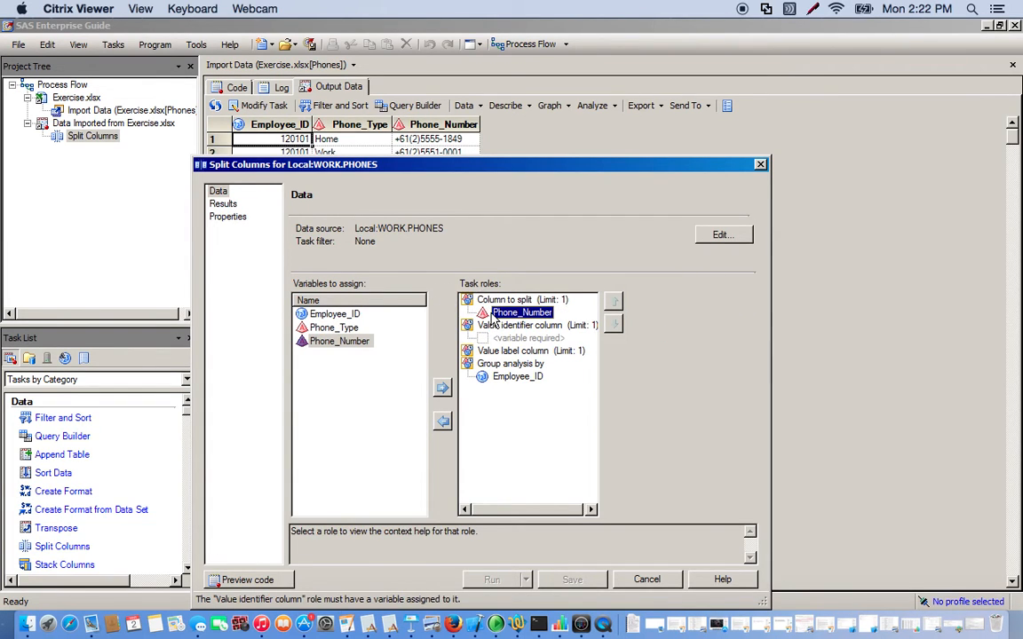
left_click(334, 327)
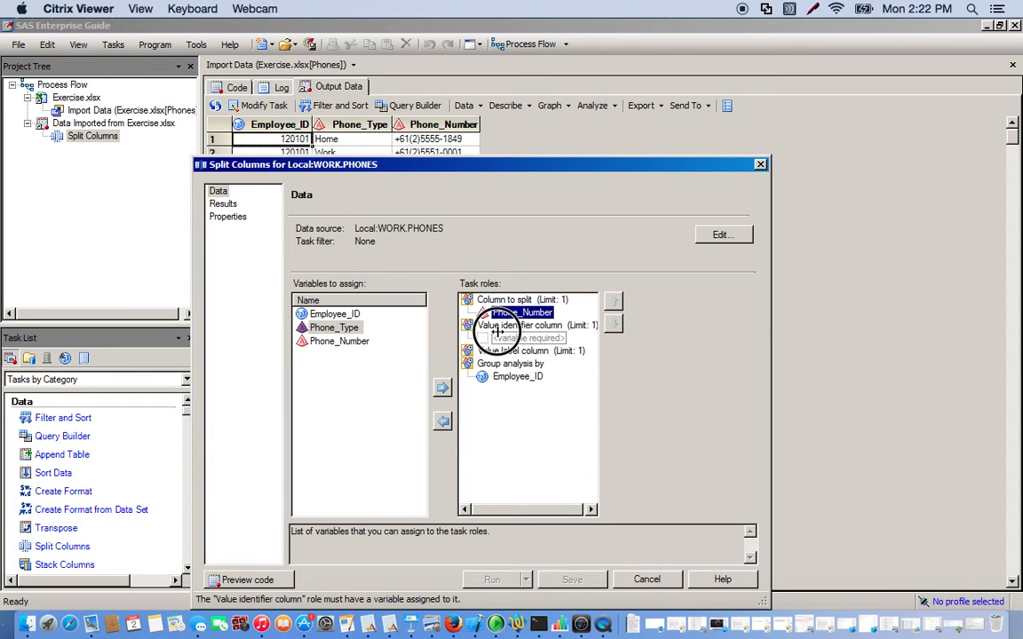
left_click(441, 387)
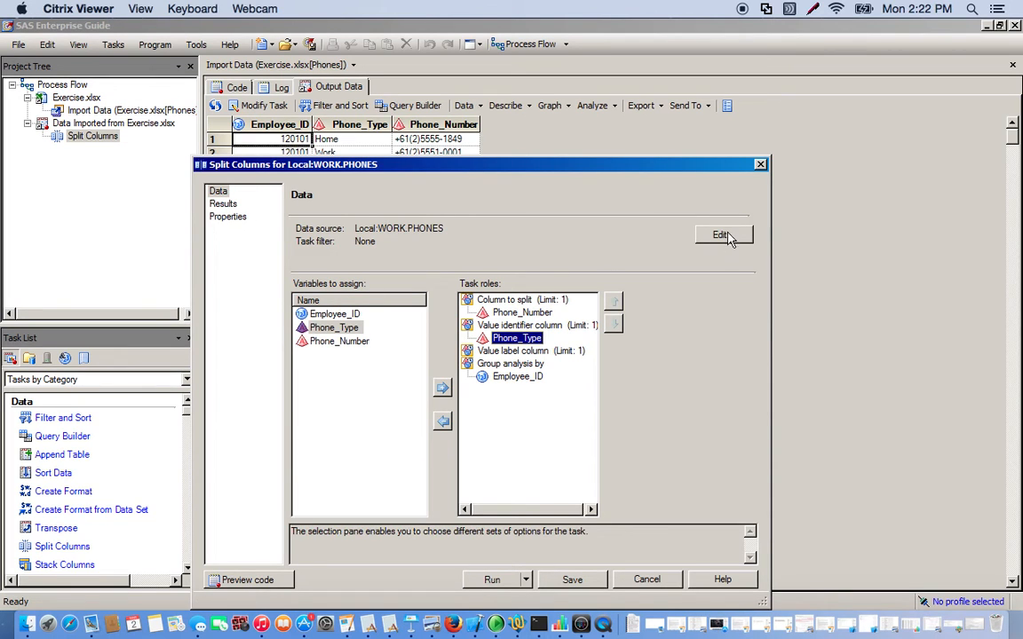
- Set the split output data set to WORK.PHONESPLIT
left_click(720, 234)
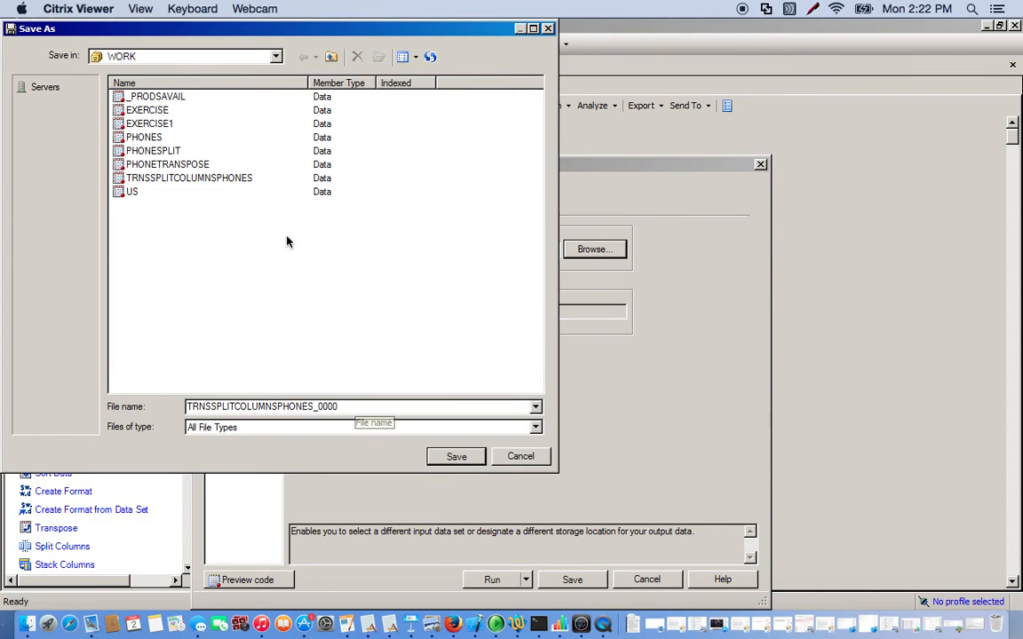
left_click(152, 150)
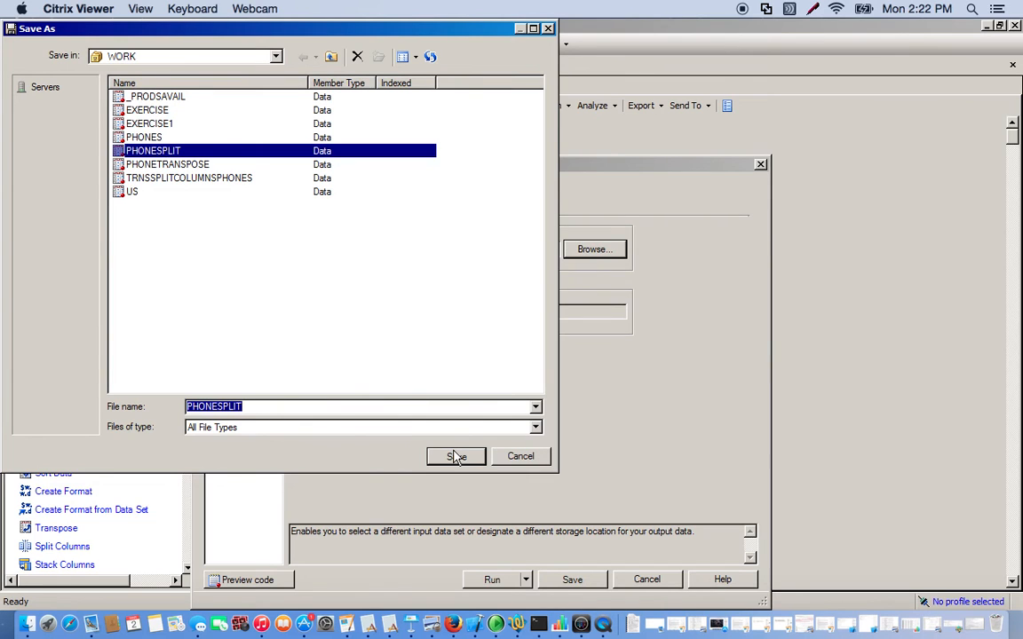
left_click(454, 454)
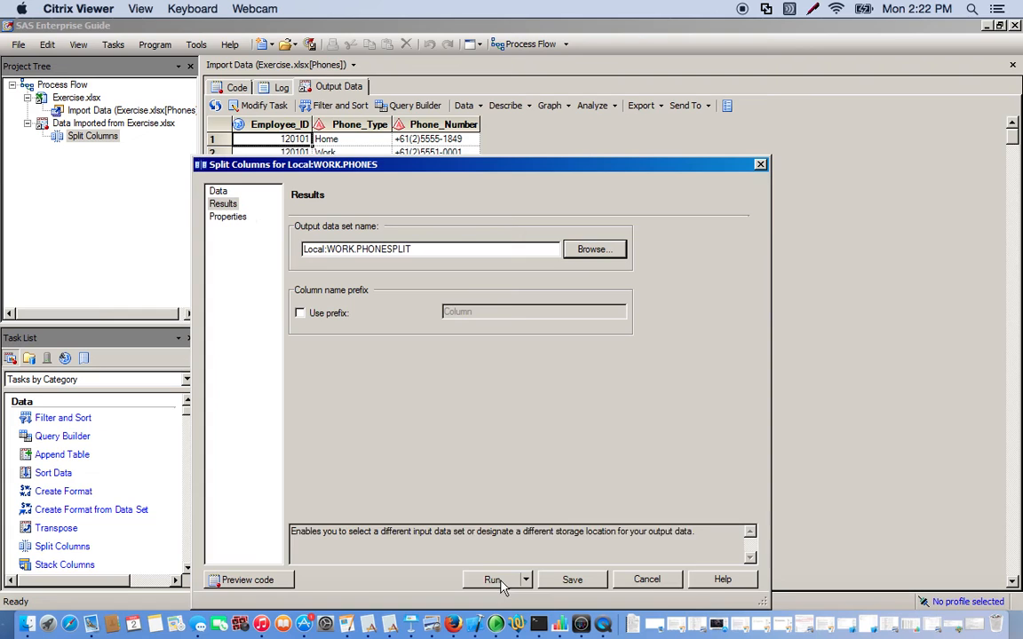
- Run the split into Cell, Work and Home columns and select its result for the next task
left_click(494, 579)
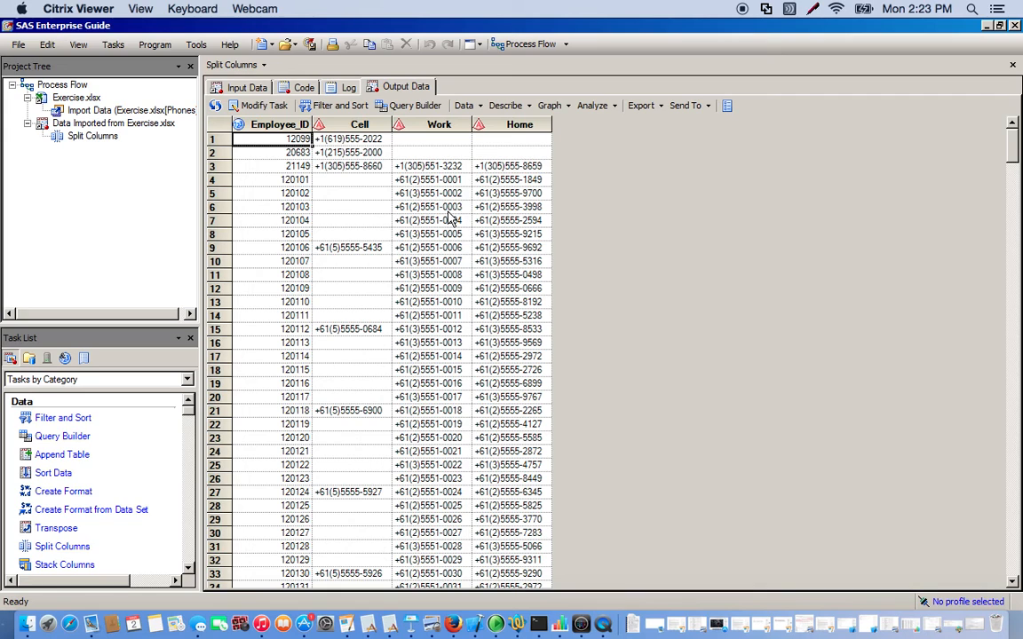
mouse_move(359, 124)
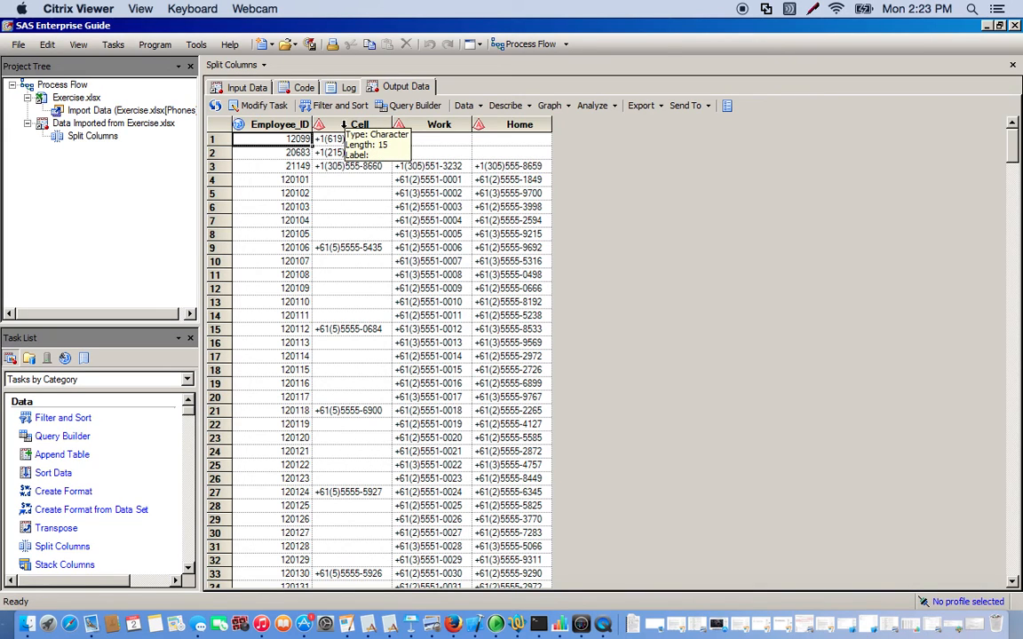
mouse_move(288, 233)
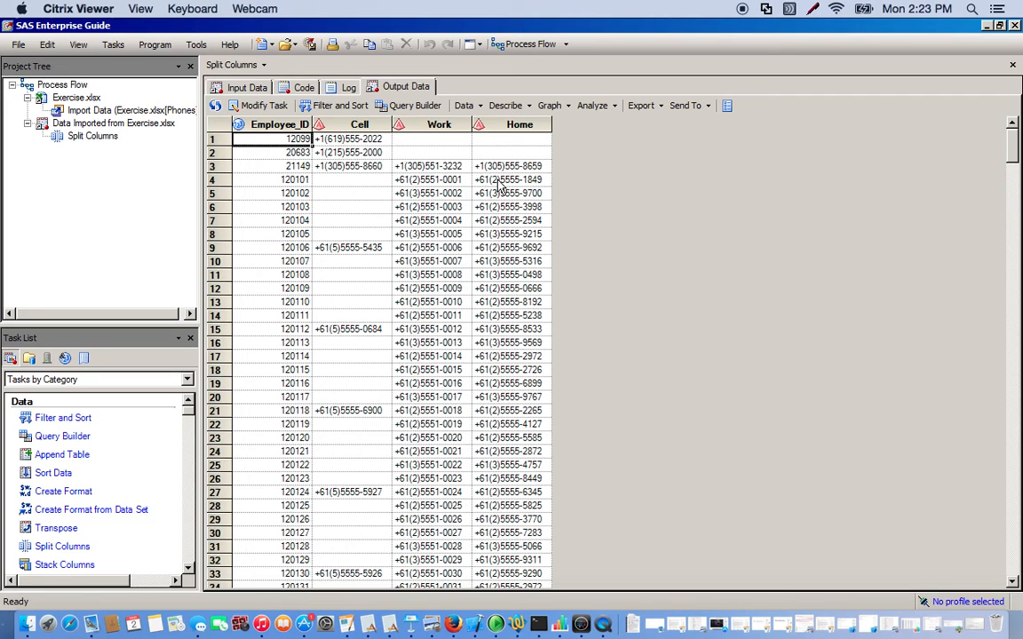
mouse_move(113, 46)
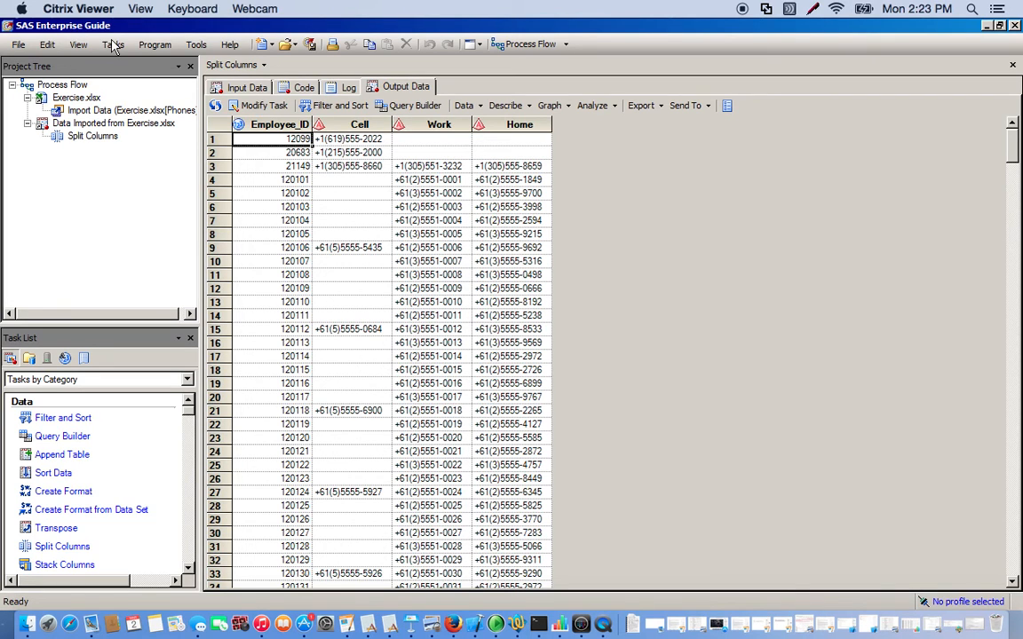
left_click(92, 135)
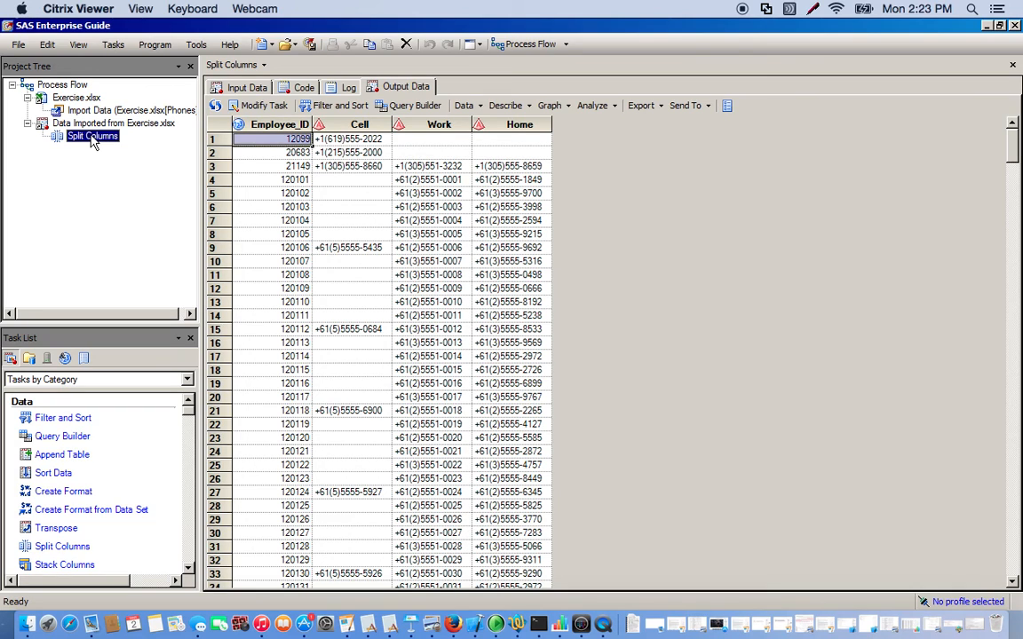
left_click(114, 44)
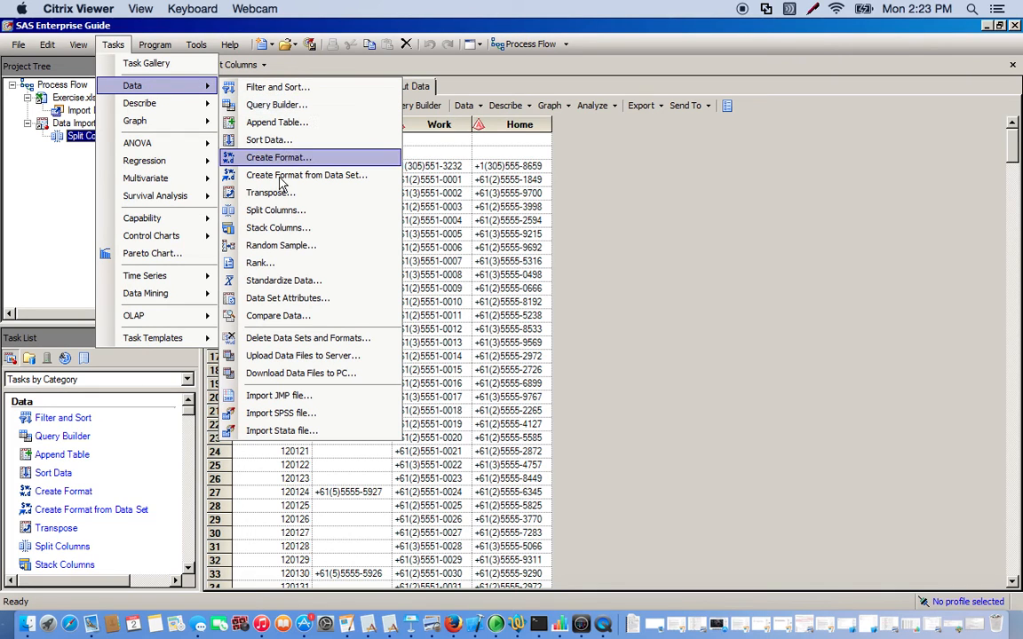
- Start a Transpose of PHONESPLIT with Cell, Work, Home transposed, grouped by Employee_ID
left_click(270, 191)
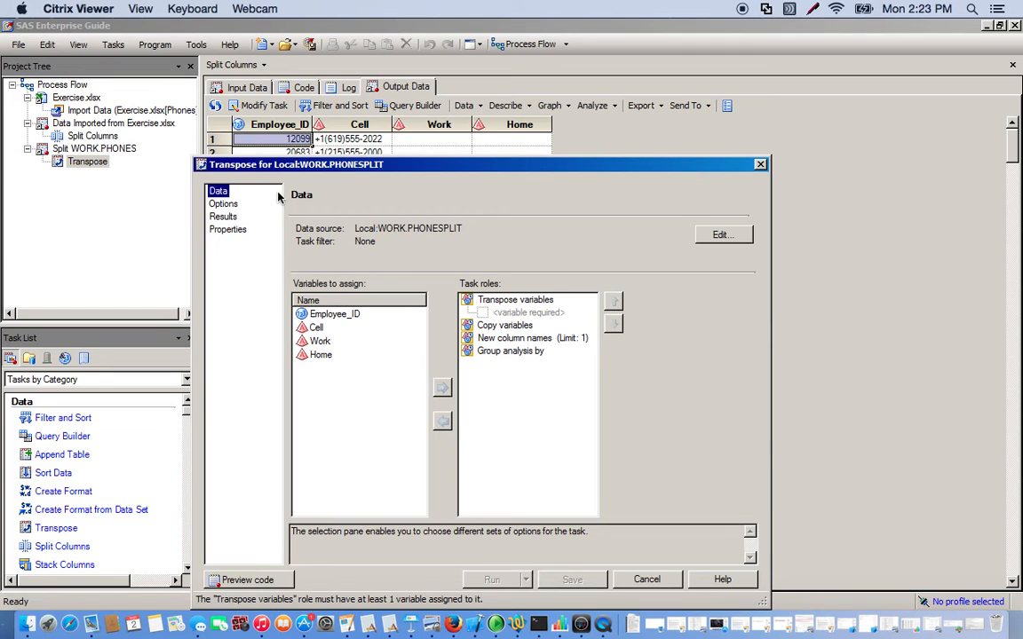
left_click(334, 313)
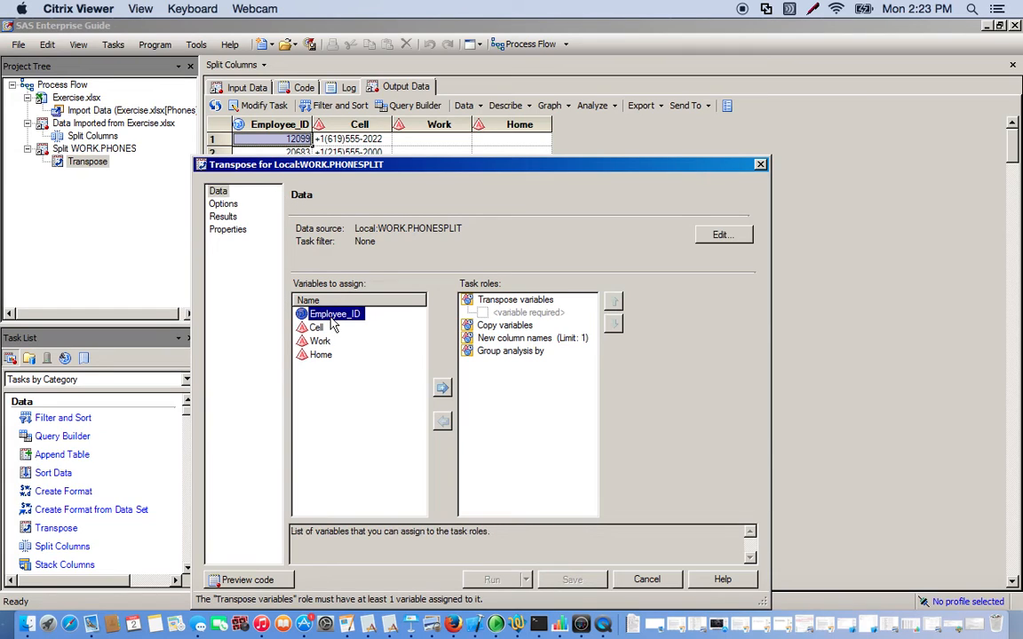
left_click(333, 313)
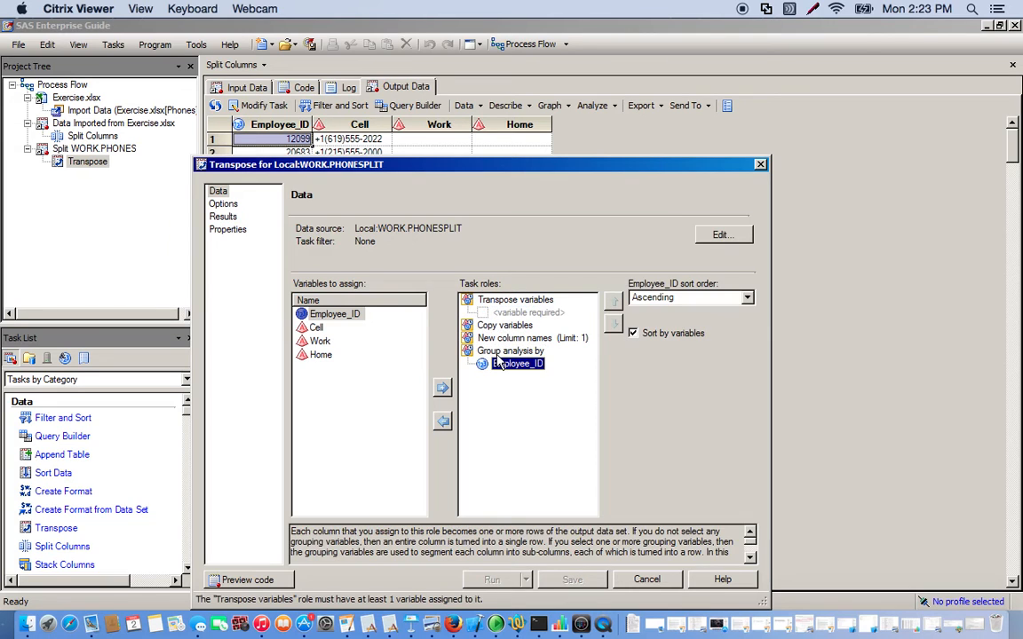
left_click(316, 327)
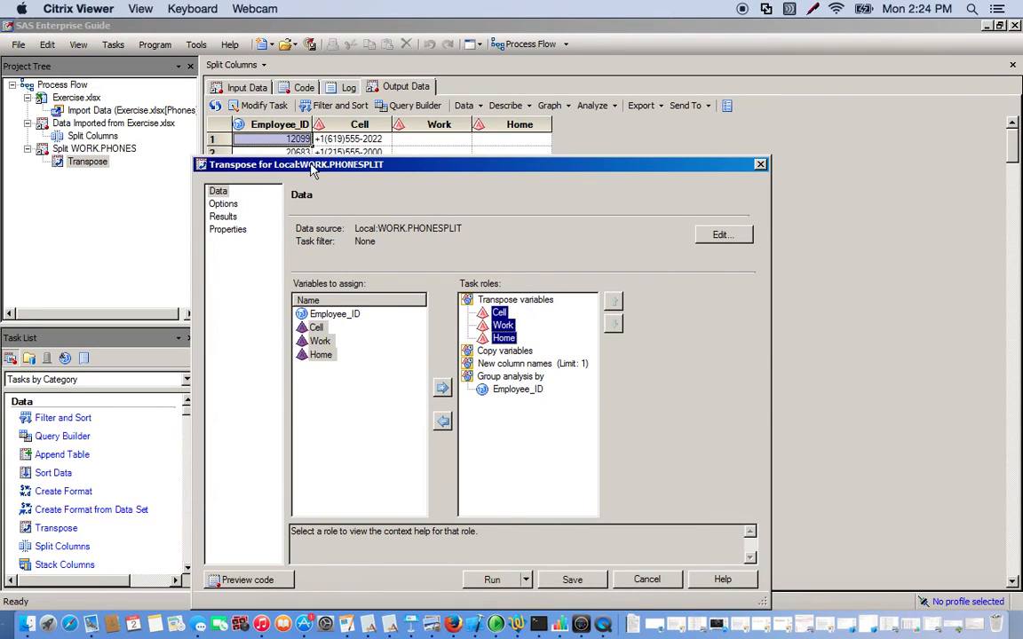
left_click(224, 202)
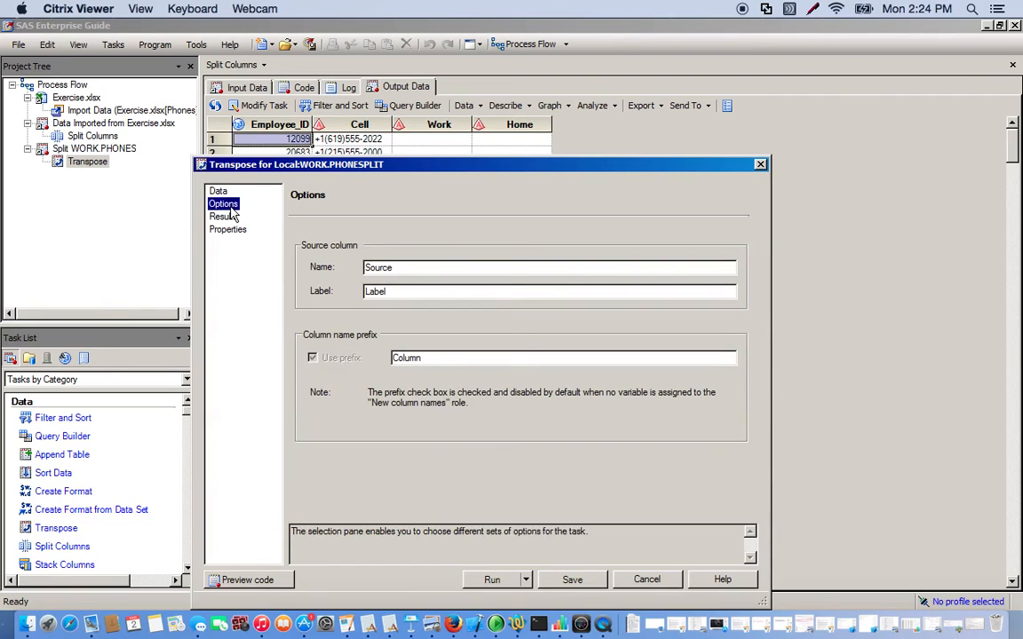
- Run the transpose, inspect the Source and Column1 output, and reopen its settings
left_click(491, 578)
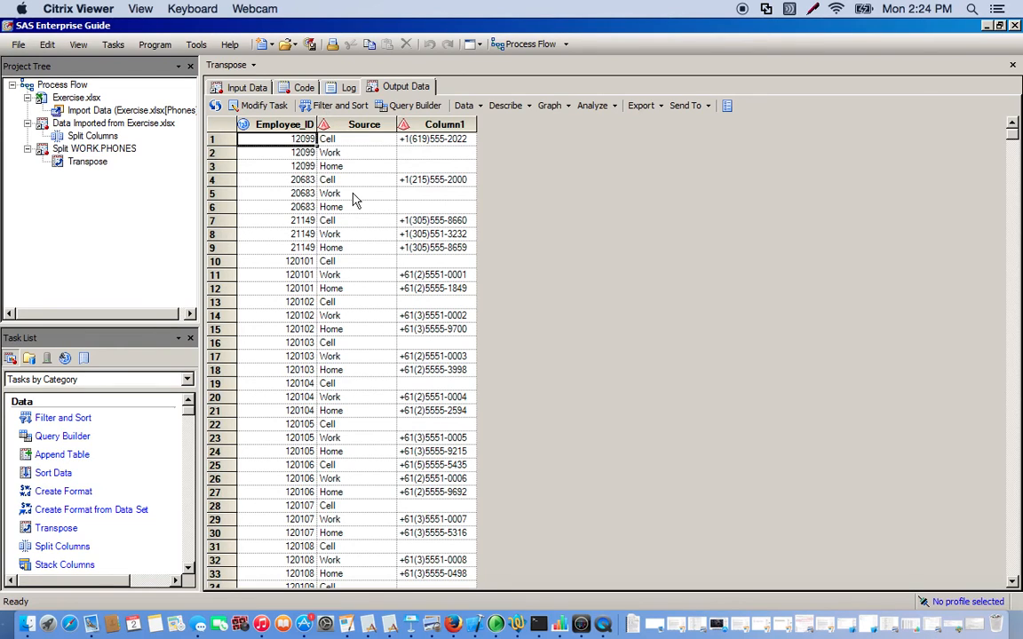
mouse_move(395, 281)
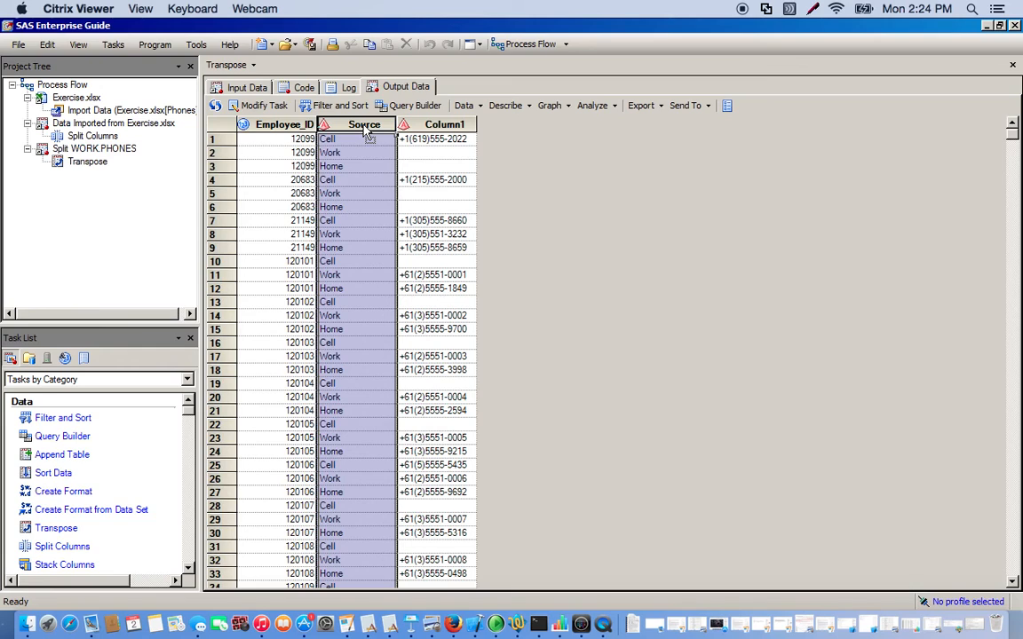
mouse_move(433, 142)
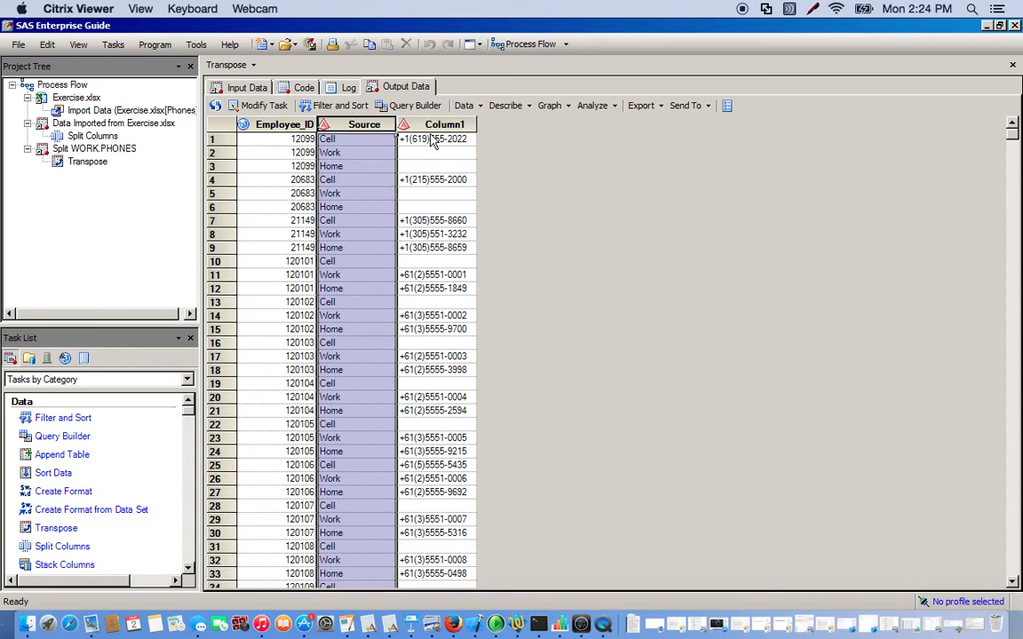
mouse_move(401, 167)
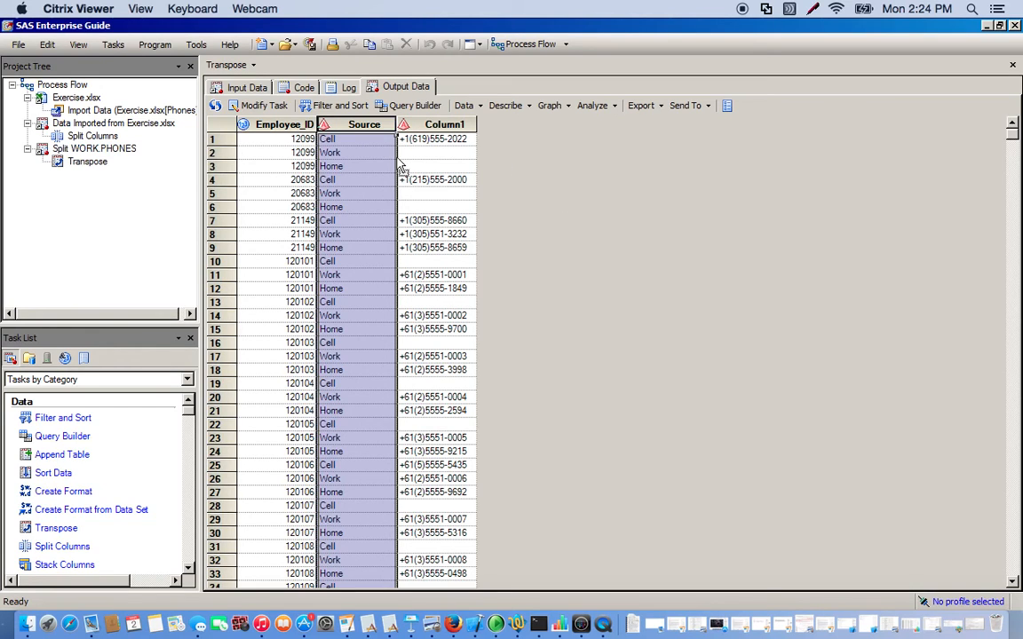
left_click(444, 125)
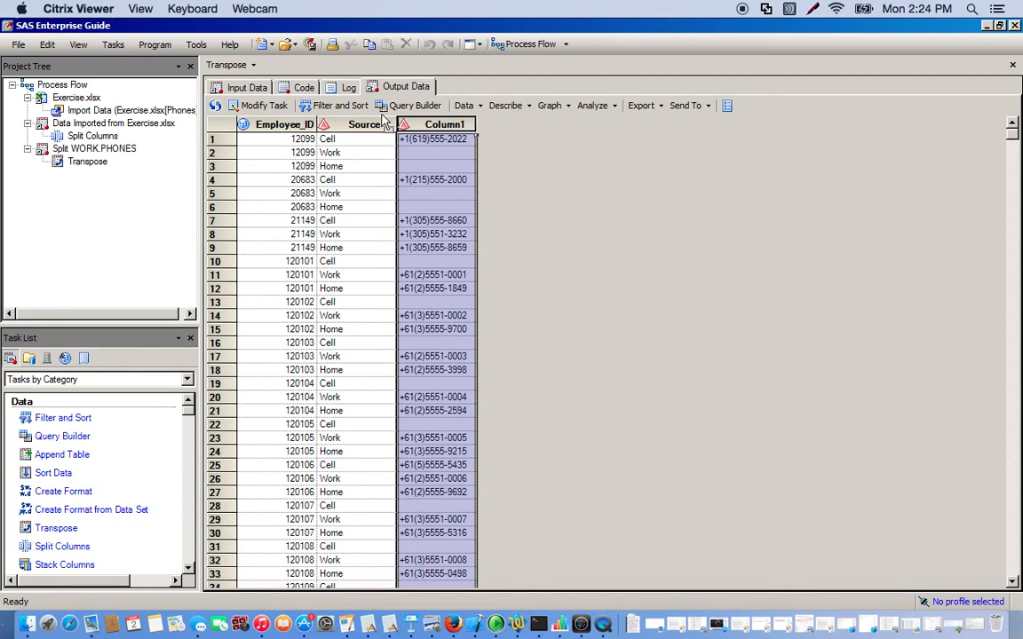
left_click(257, 104)
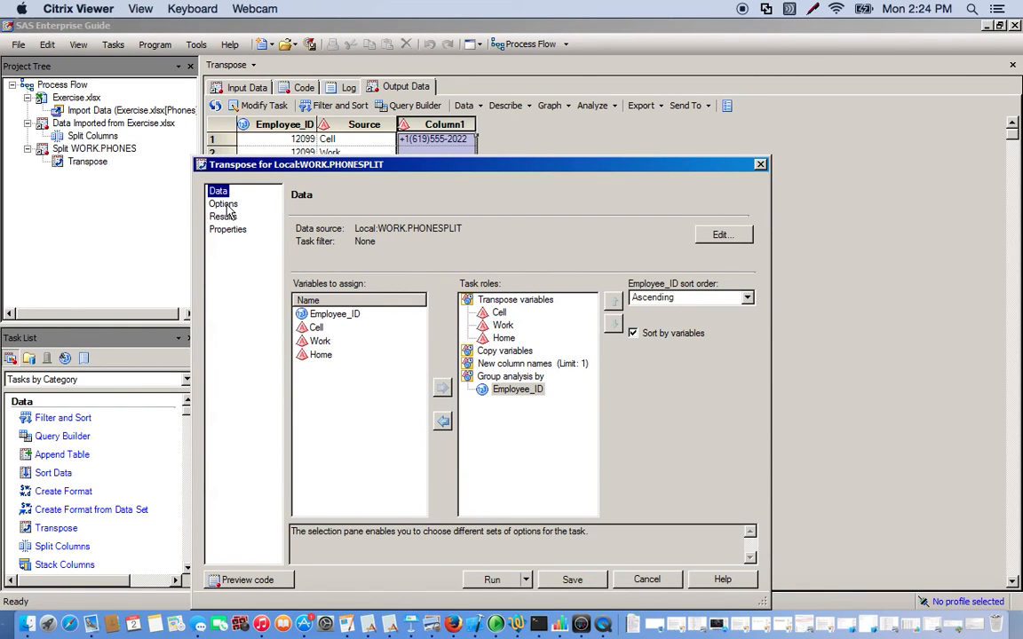
- Name the source column Phone_Type and the prefix Phone_Numbers, then rerun the transpose
left_click(224, 202)
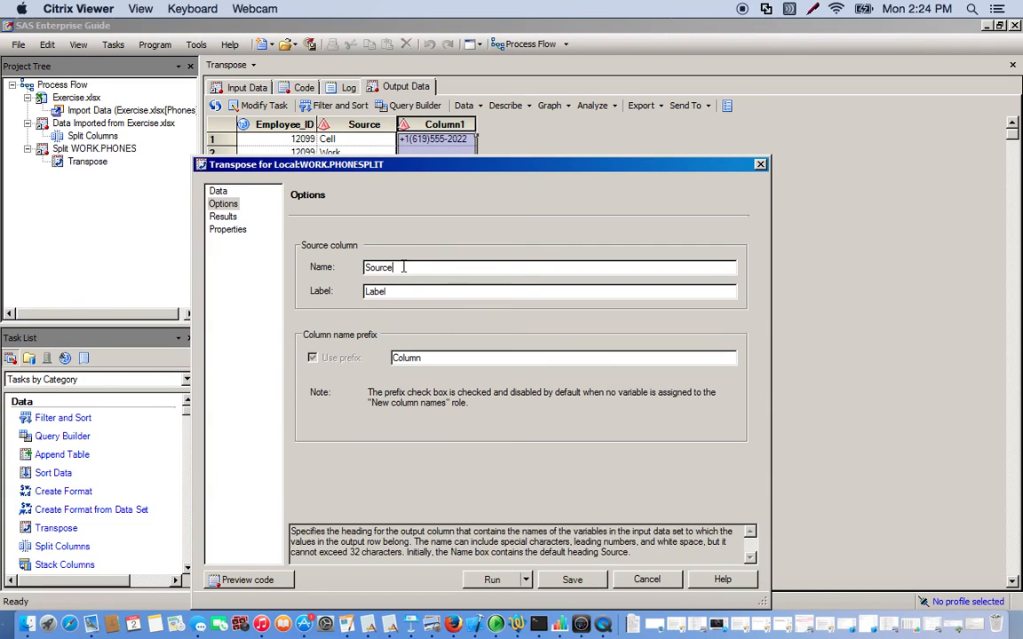
double_click(379, 266)
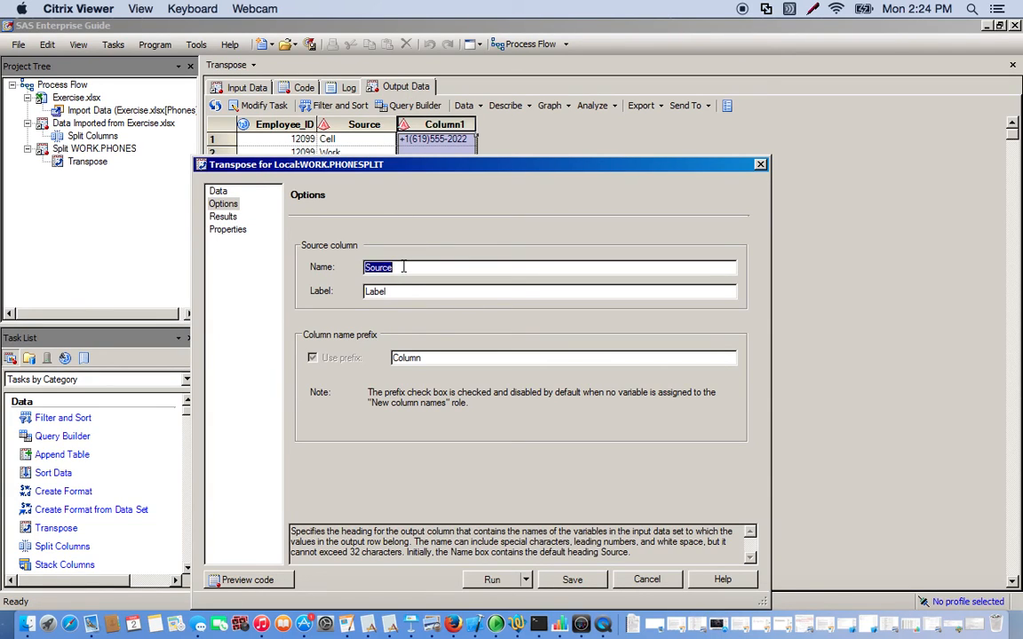
type("Phone")
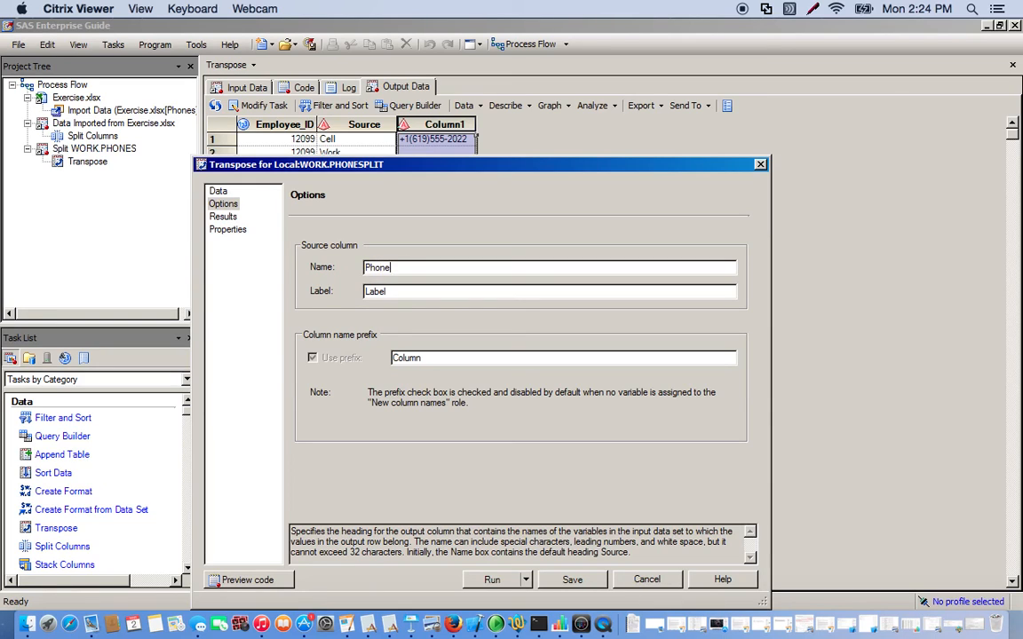
type("_T")
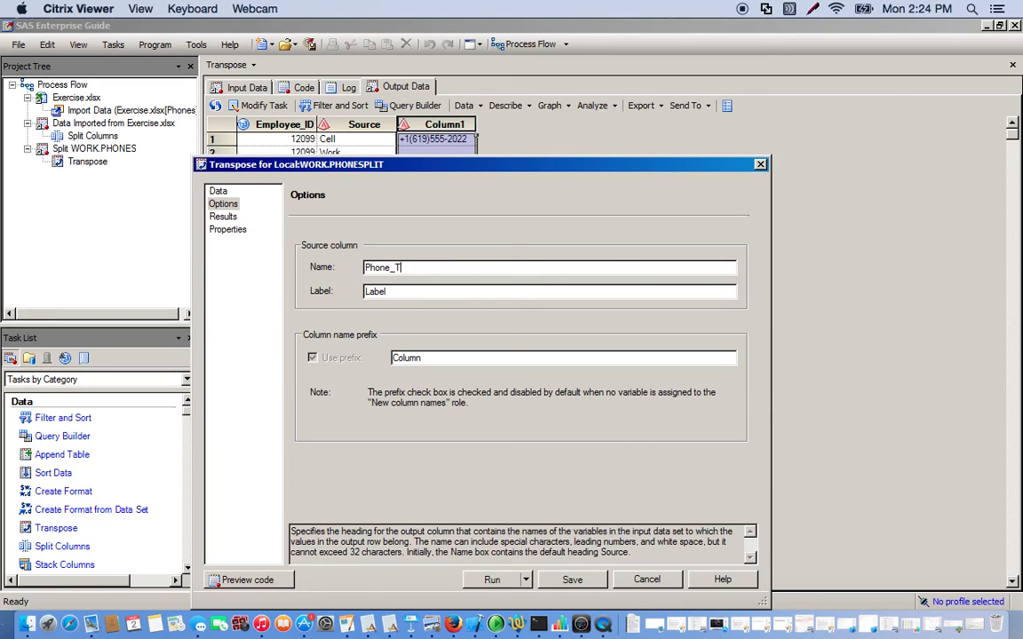
type("ype")
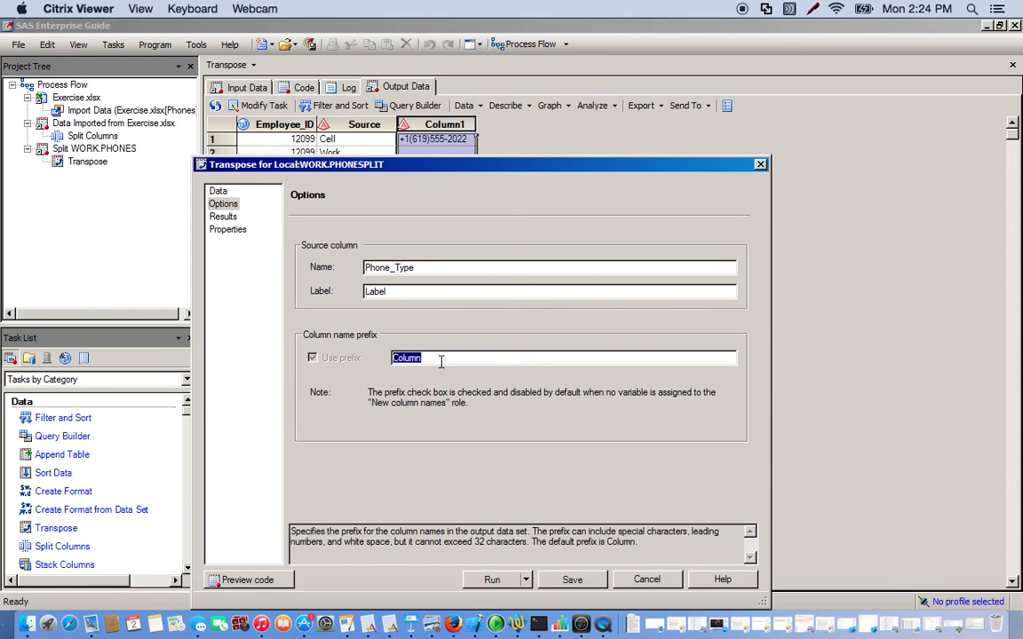
type("Phone_Nu")
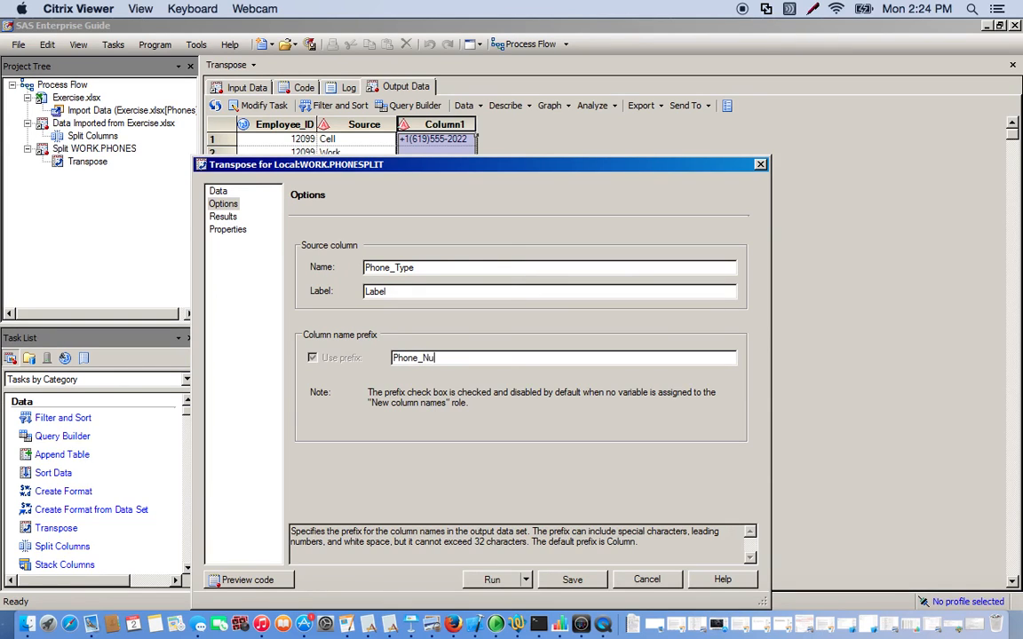
type("mbers")
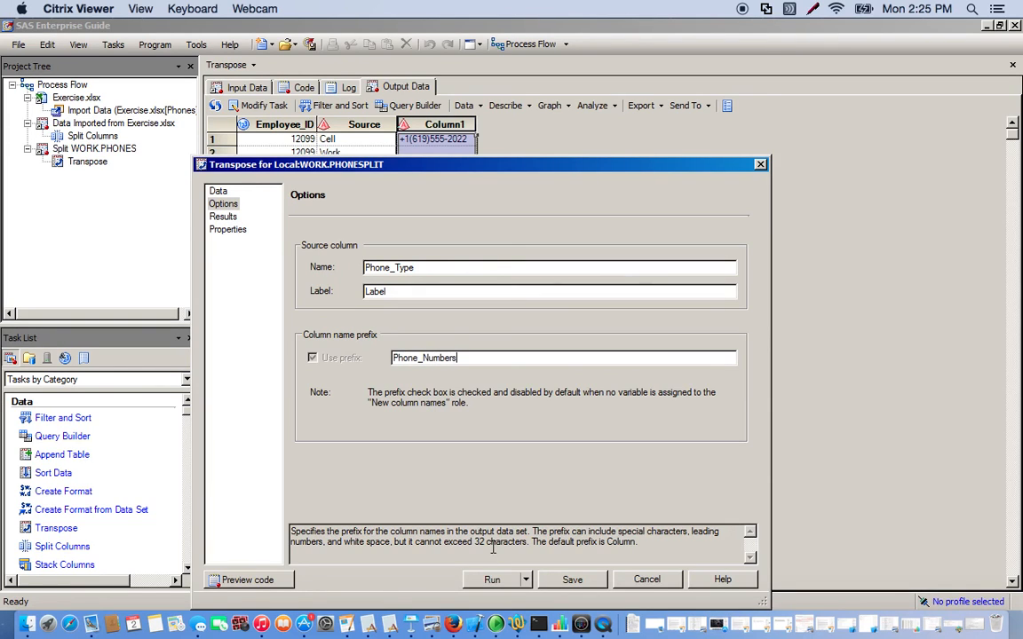
left_click(492, 578)
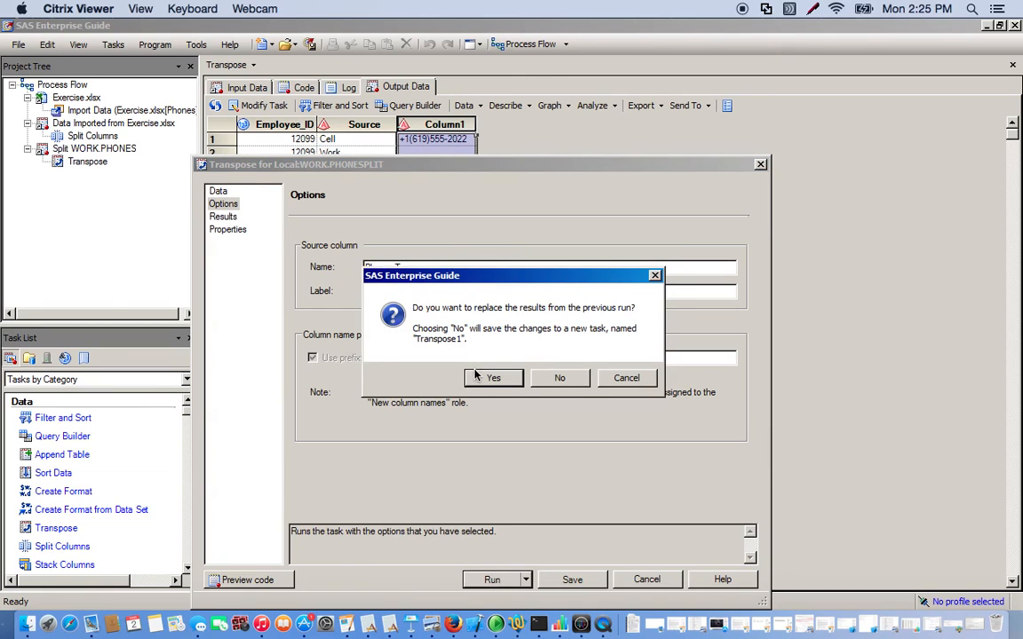
- Confirm replacing the previous transpose results with the renamed columns
left_click(493, 376)
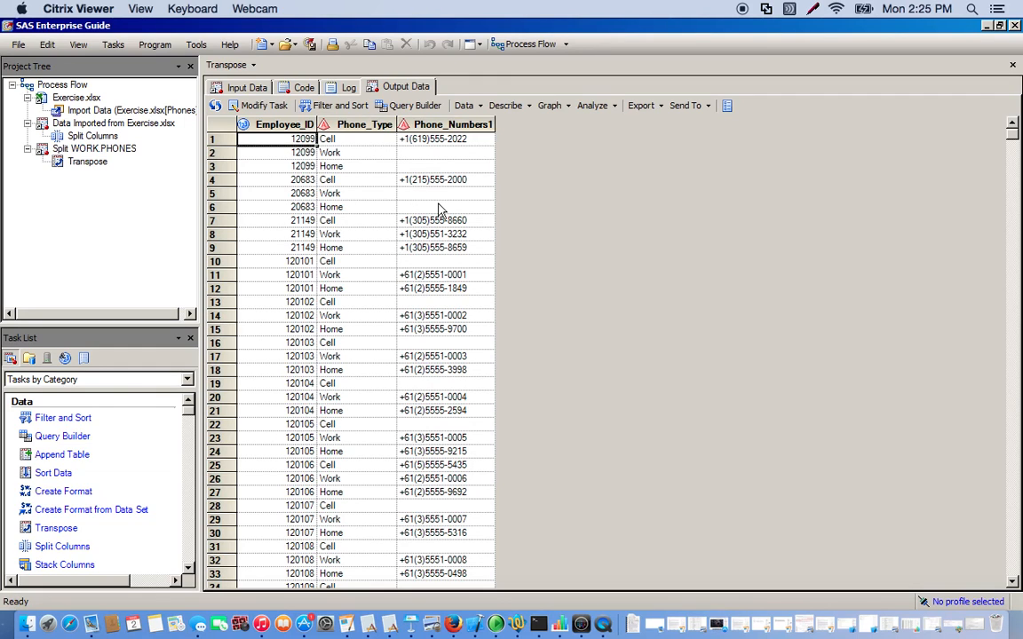
mouse_move(636, 186)
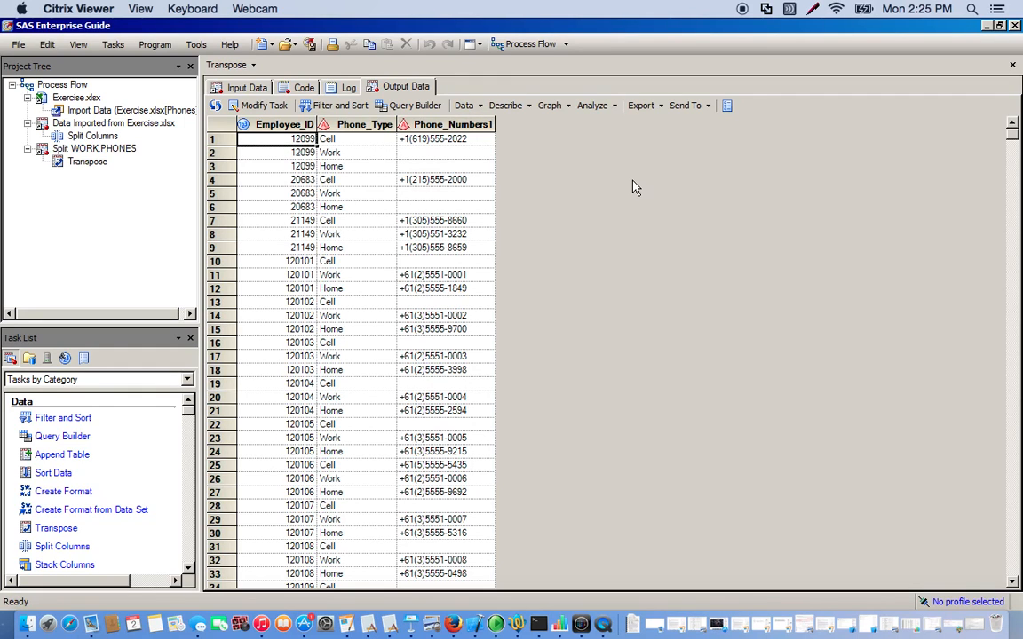